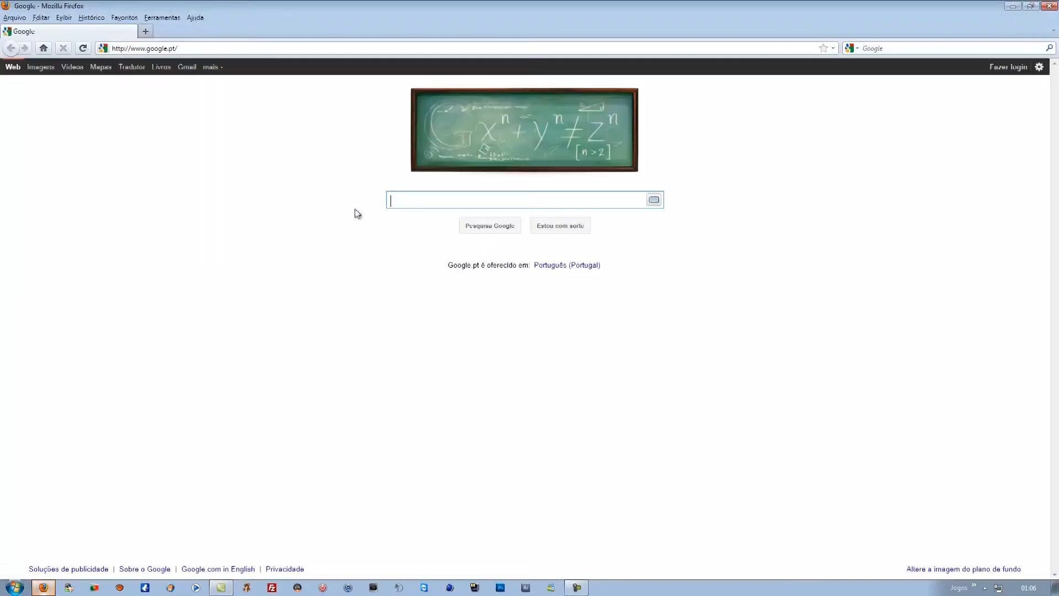
Step: Find hldsupdatetool.exe via Google on Game Front and accept its download
text(hldsupdatetool)
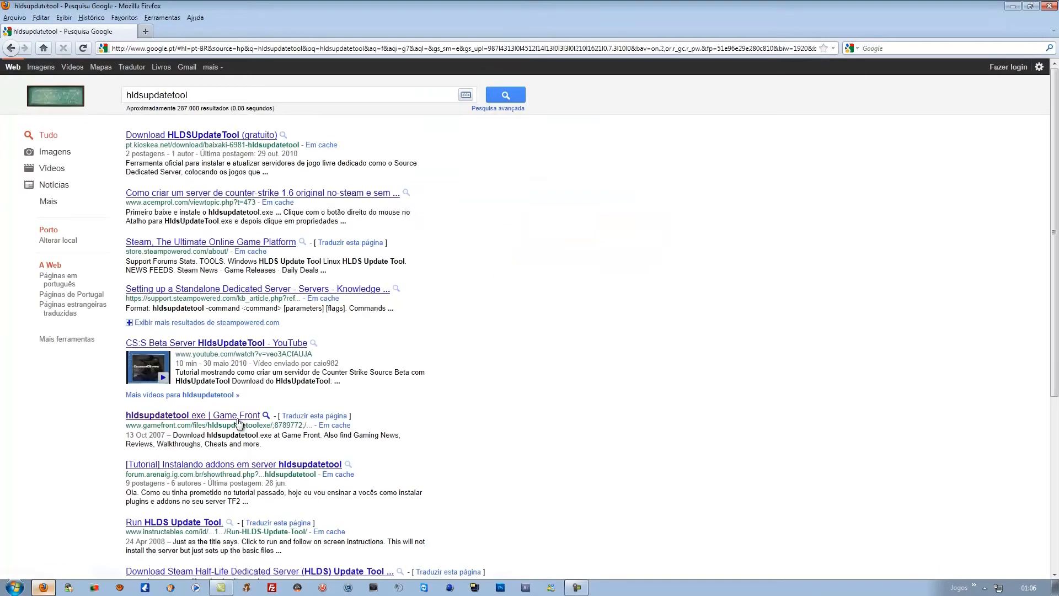
click(195, 415)
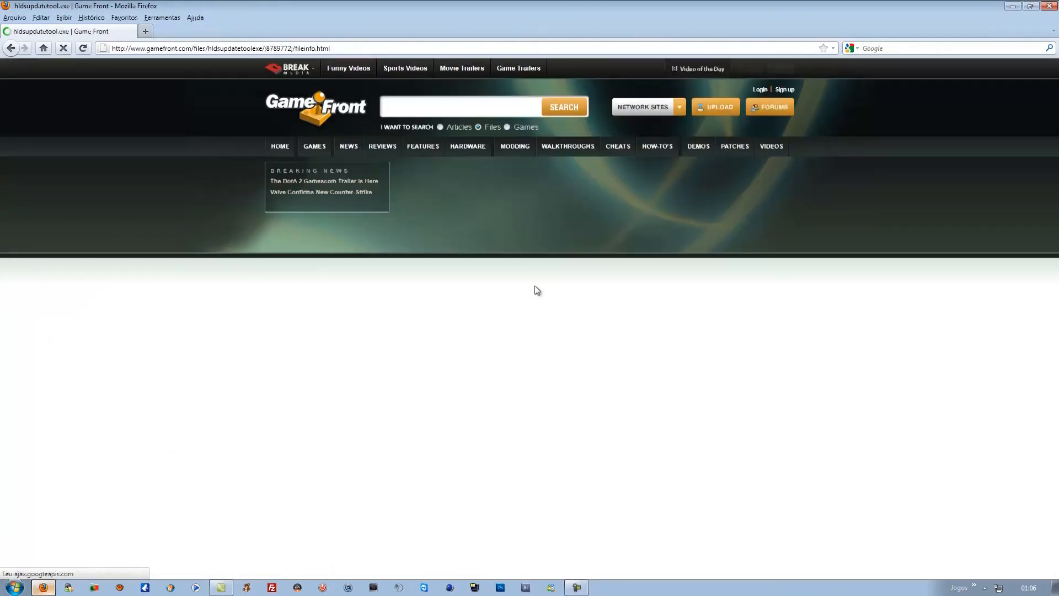
click(524, 365)
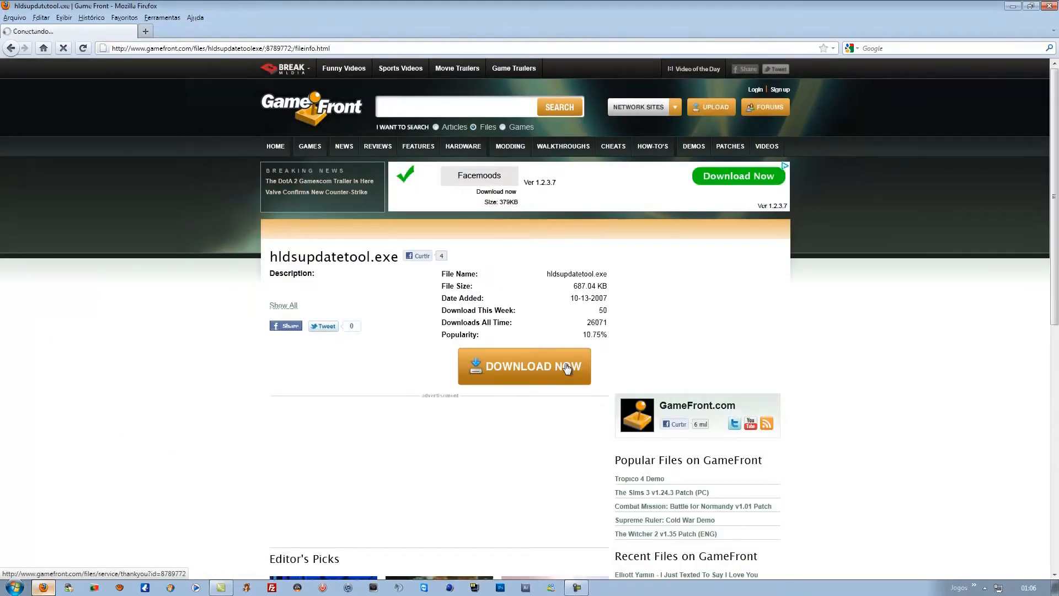
click(522, 366)
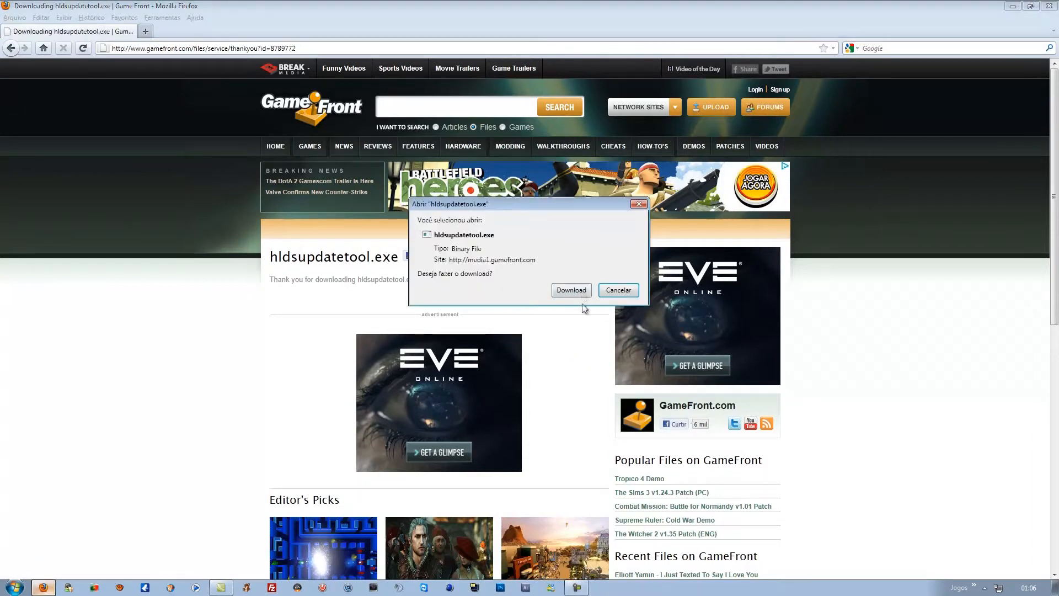
click(570, 290)
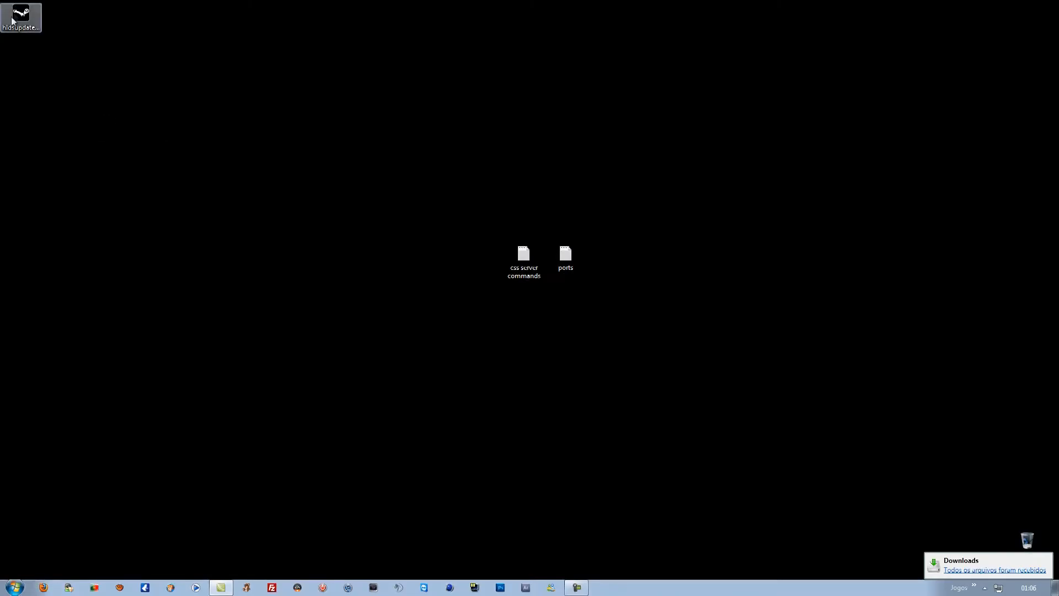
Step: Run the installer into C:\HLServer with Europe as the server region
double_click(20, 14)
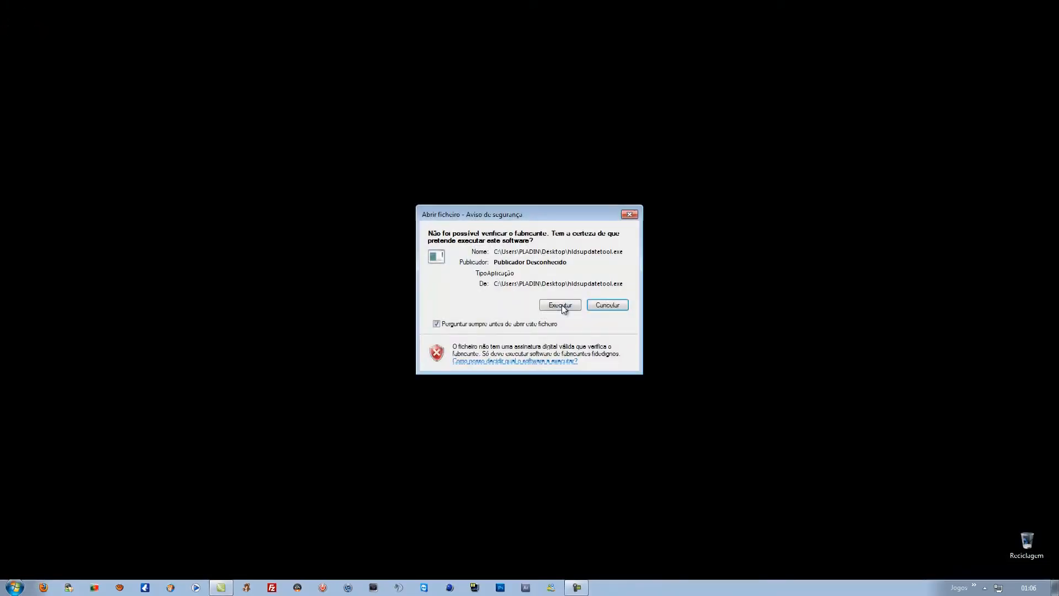
click(559, 304)
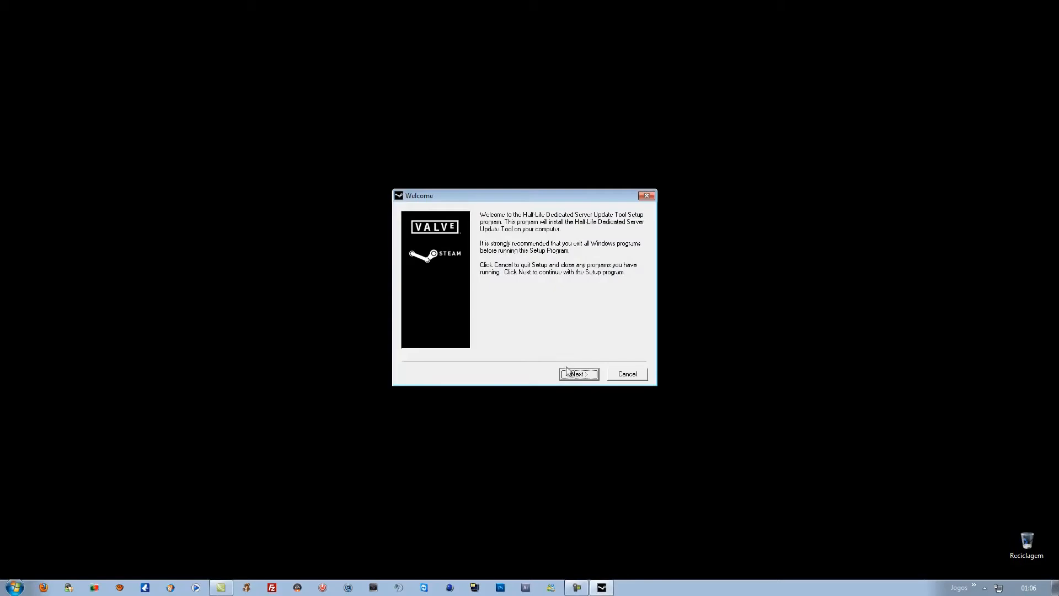
click(577, 374)
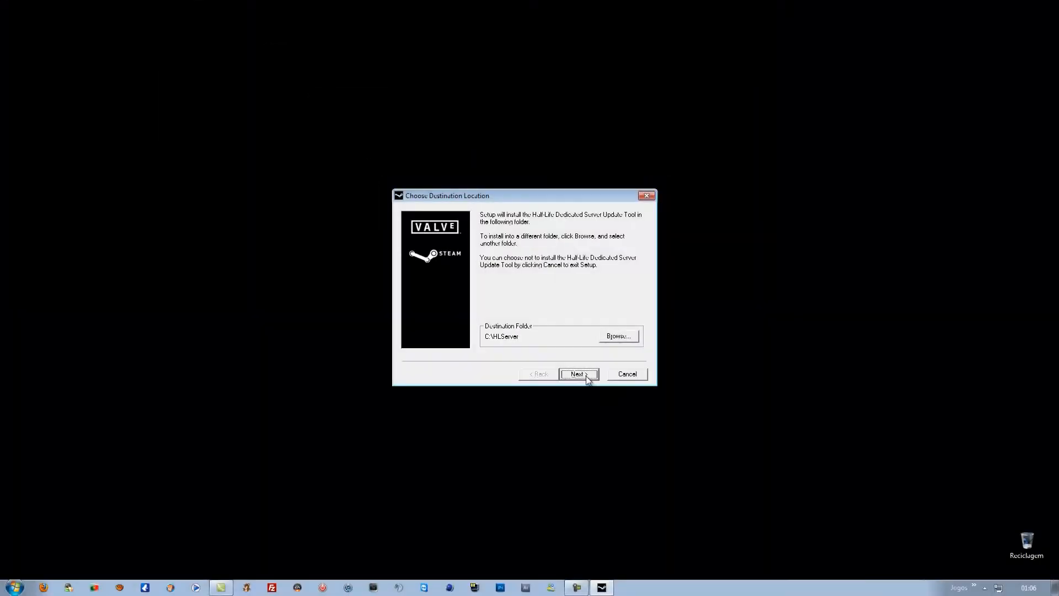
click(577, 374)
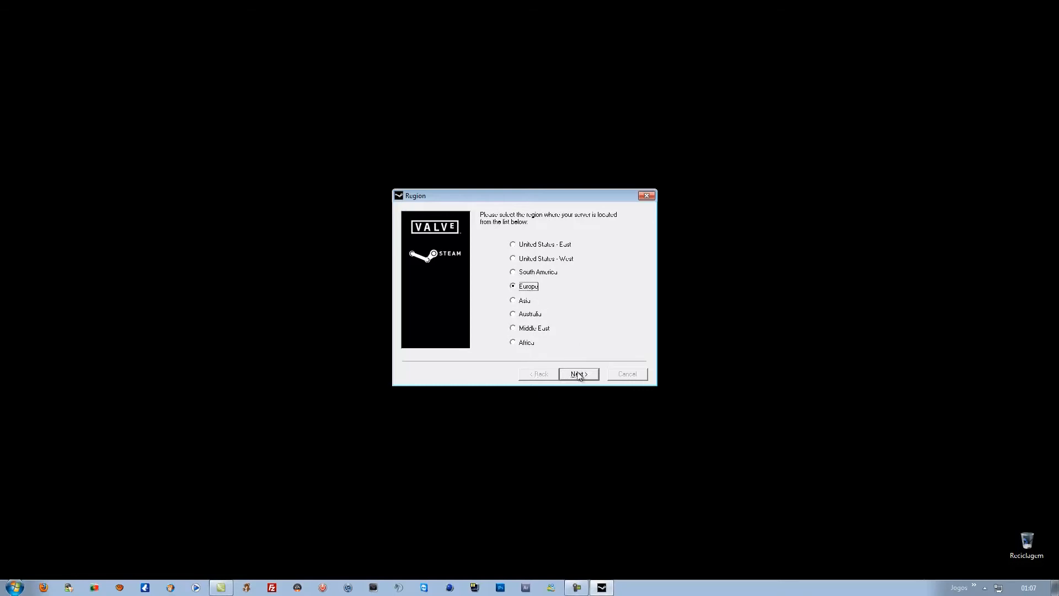
click(577, 374)
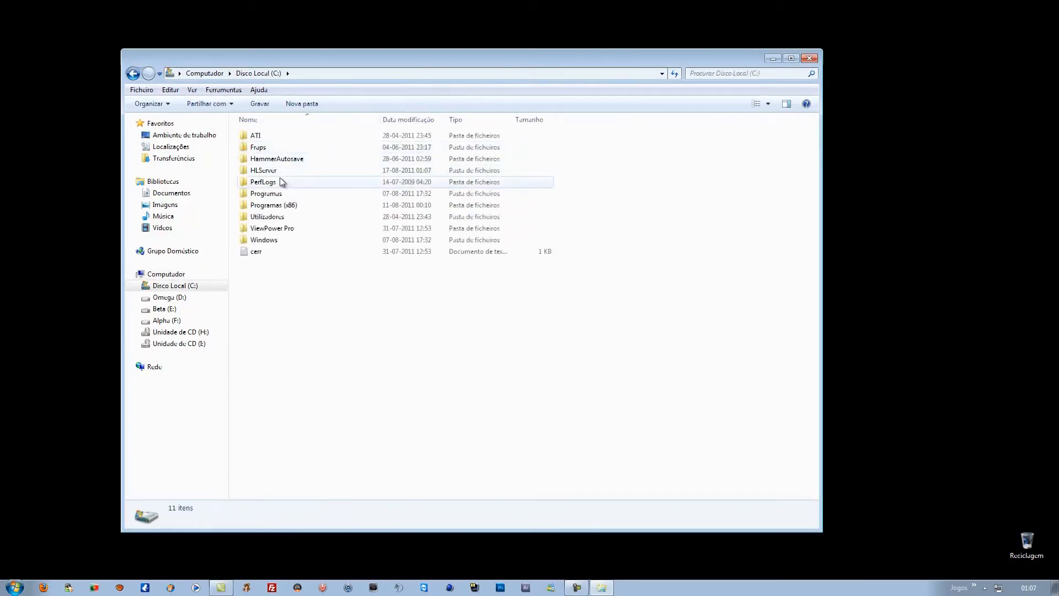
Step: Send a HldsUpdateTool shortcut to the desktop and launch it to fetch server files
right_click(274, 135)
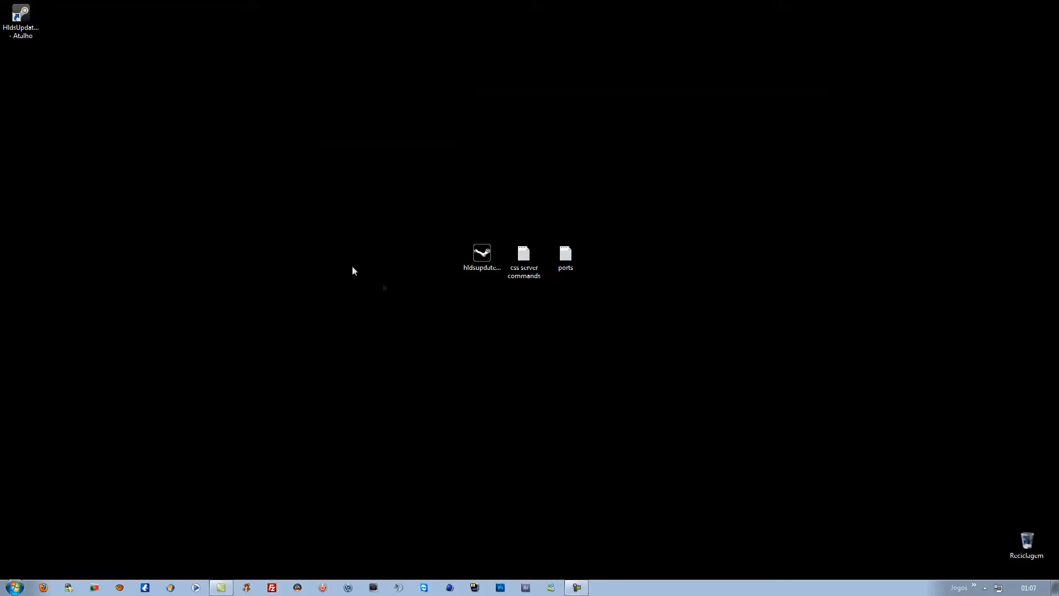
double_click(524, 254)
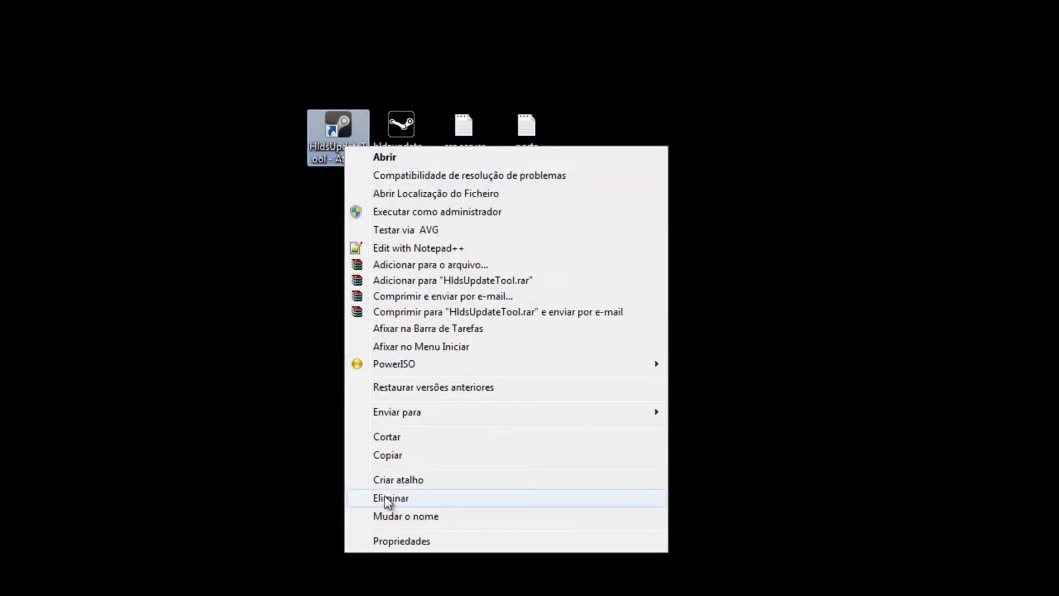
click(402, 541)
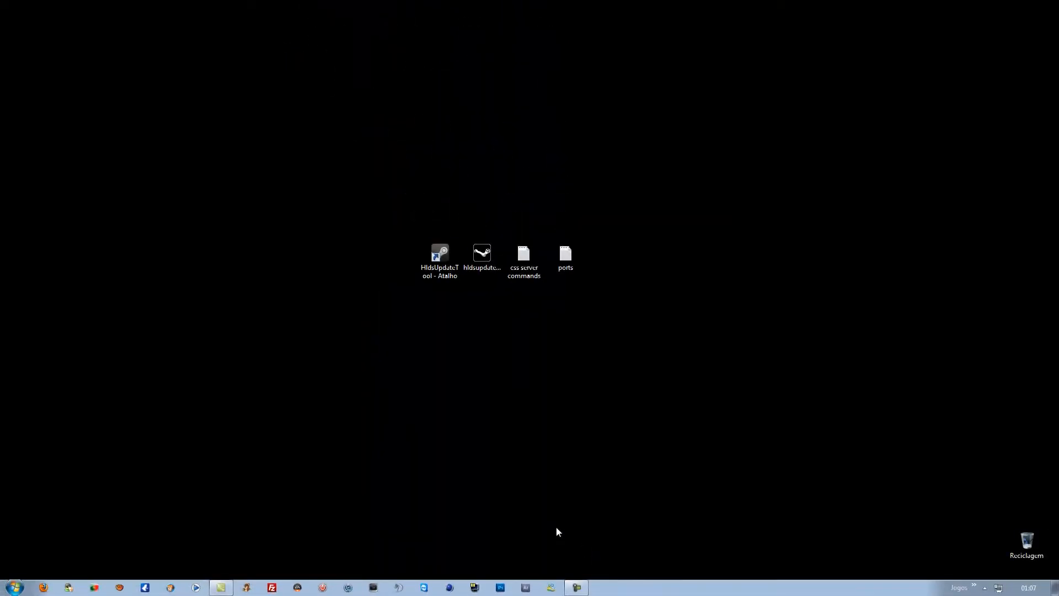
click(440, 261)
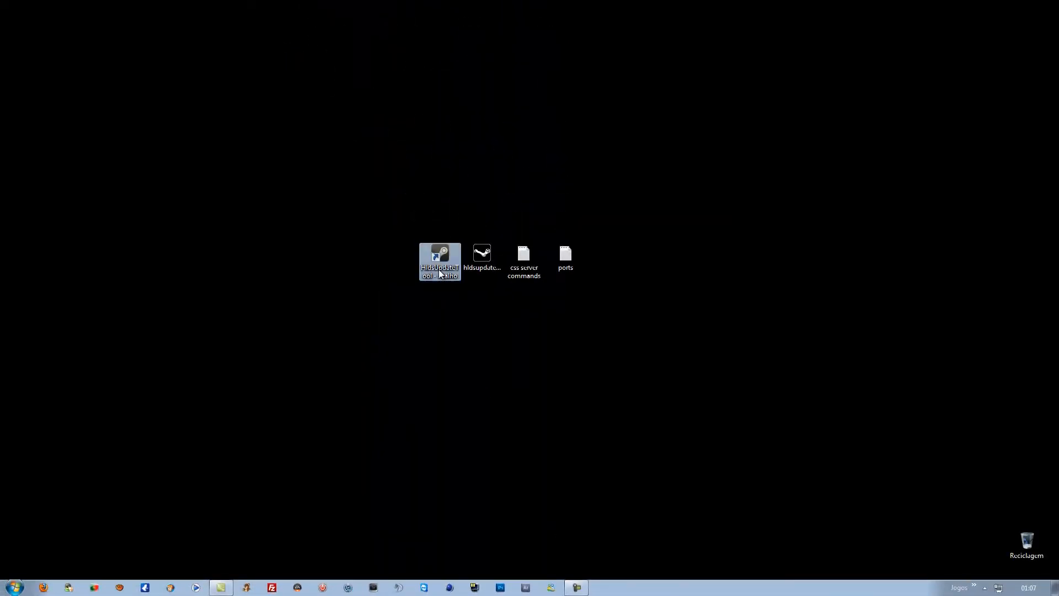
double_click(440, 262)
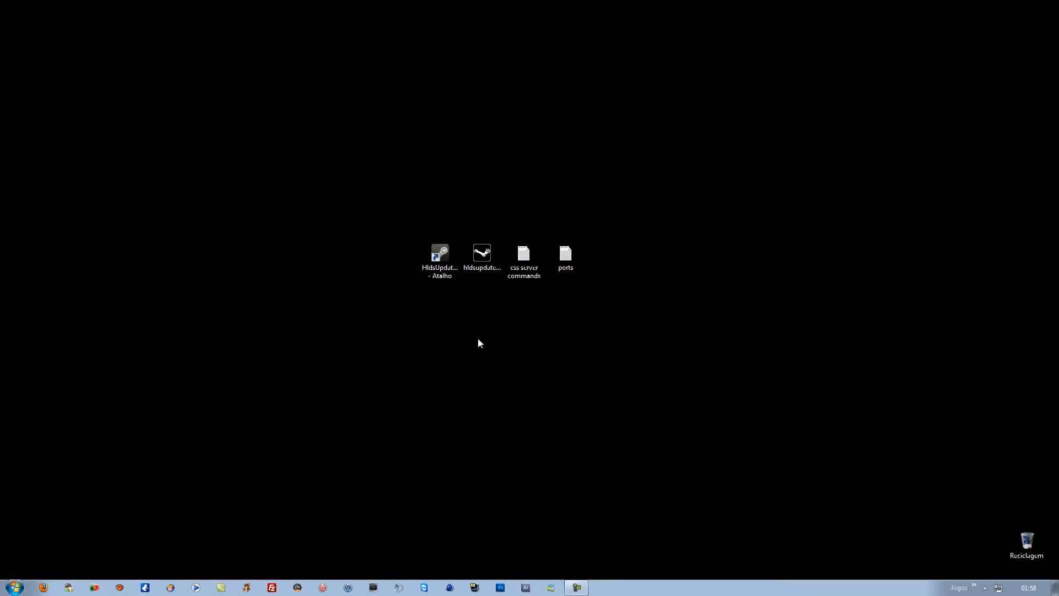
Step: Create a desktop shortcut to srcds and bring up the css server commands note
right_click(479, 343)
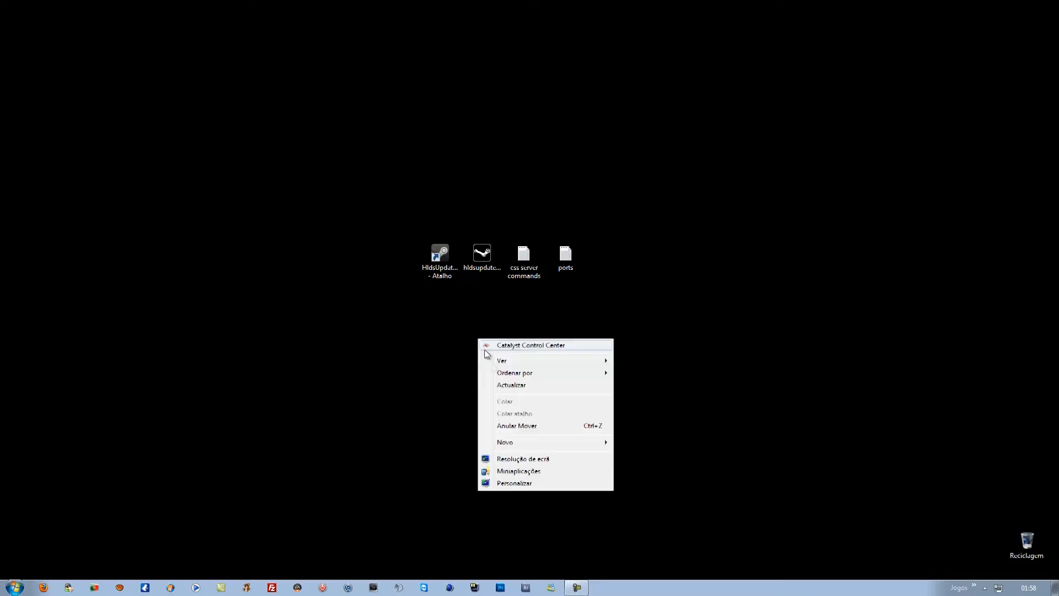
click(10, 585)
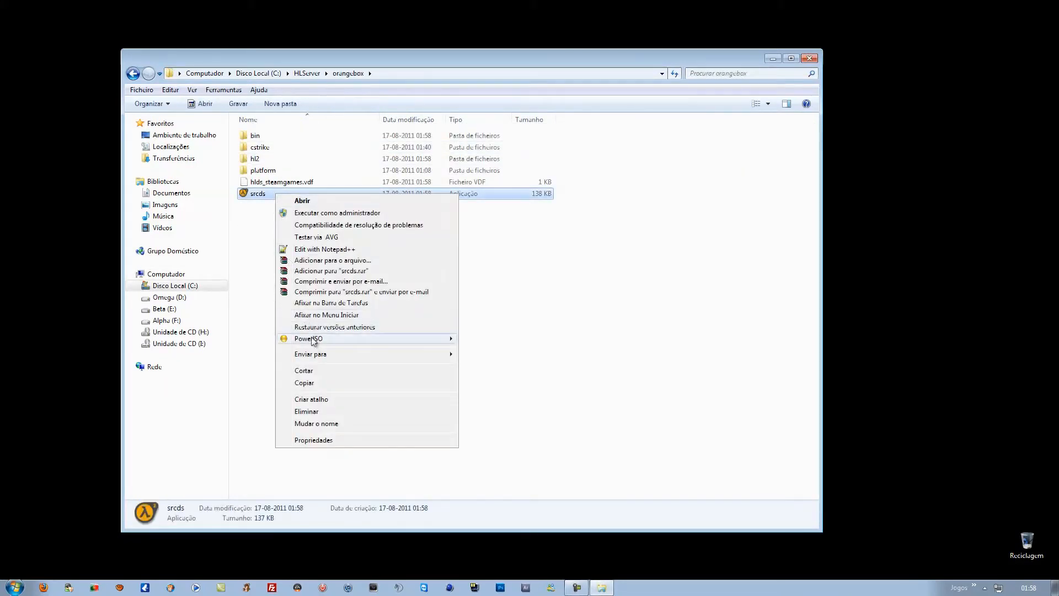
click(311, 399)
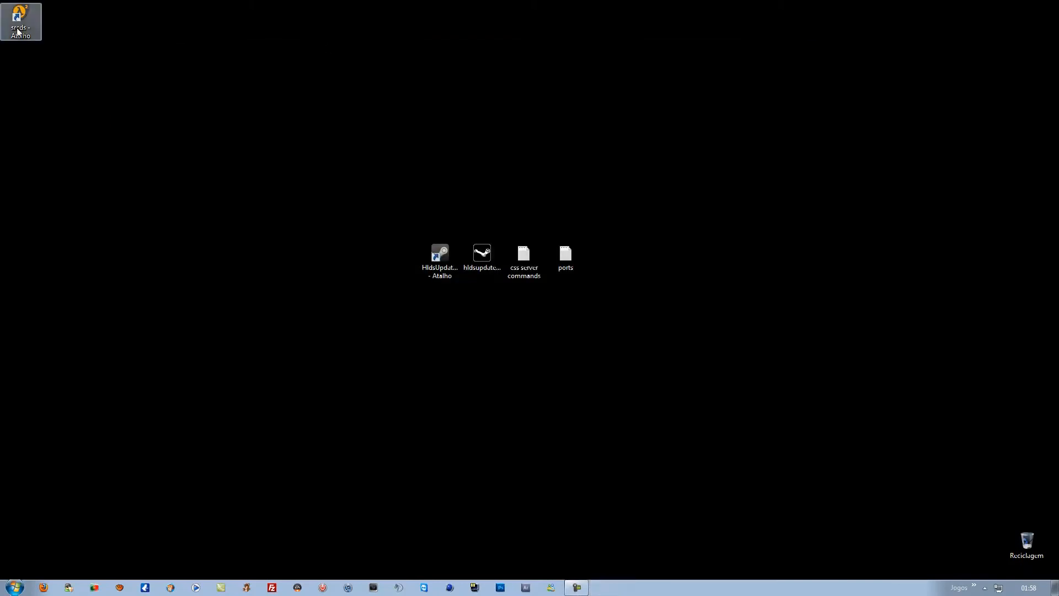
double_click(523, 254)
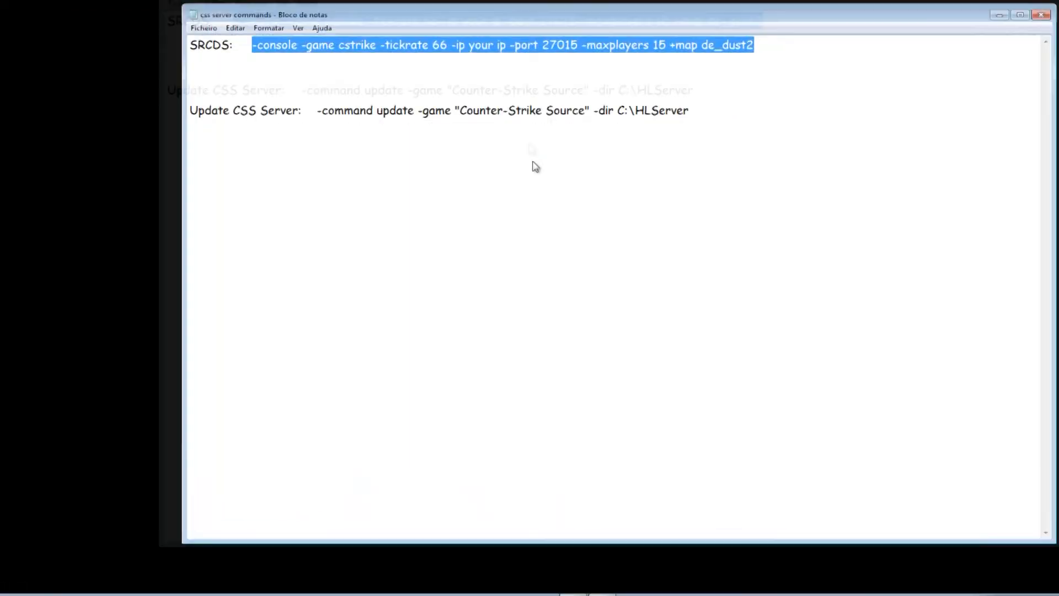
Step: View the srcds shortcut's Propriedades to set its launch options
right_click(397, 38)
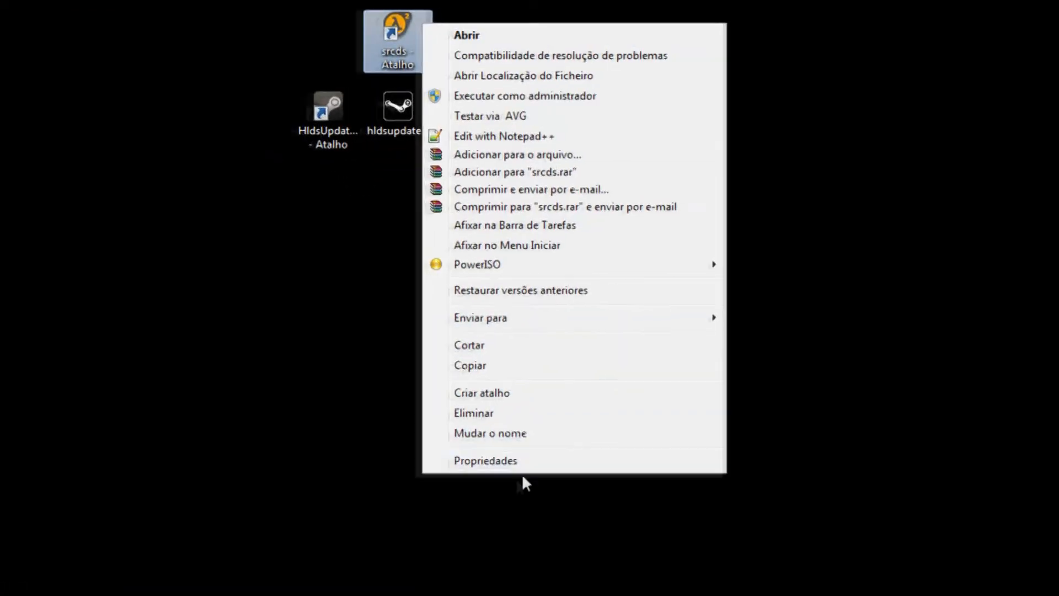
click(486, 460)
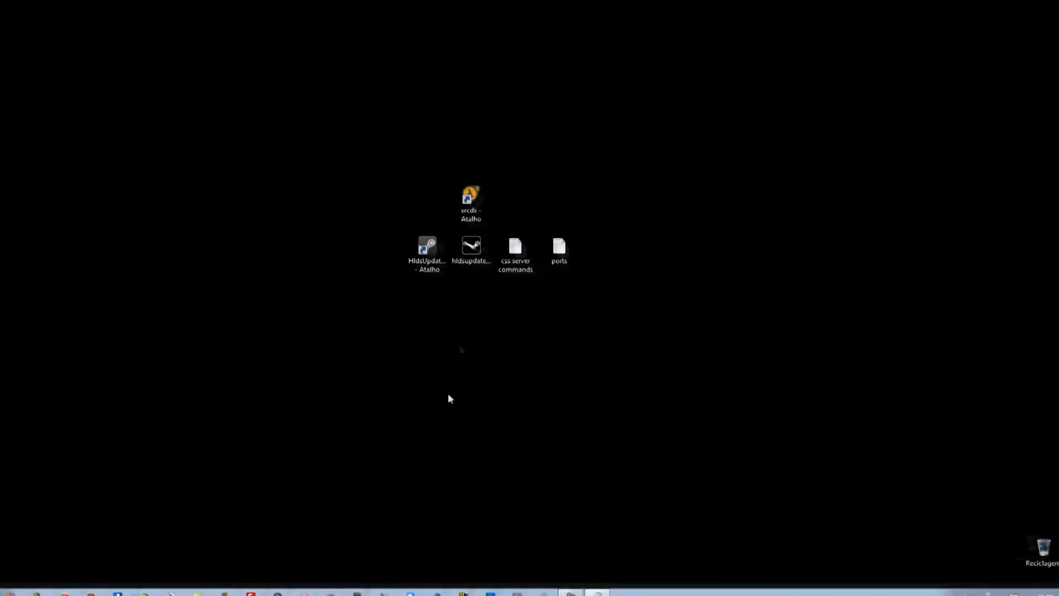
click(524, 262)
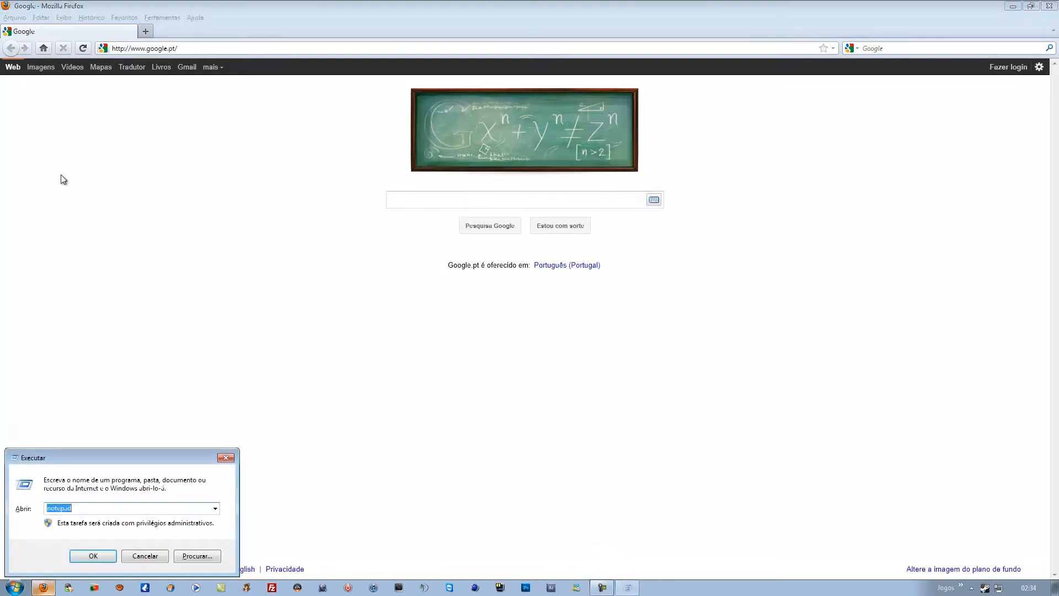
Step: Run ipconfig as administrator to read IPv4 192.168.1.68 and gateway 192.168.1.254
click(93, 555)
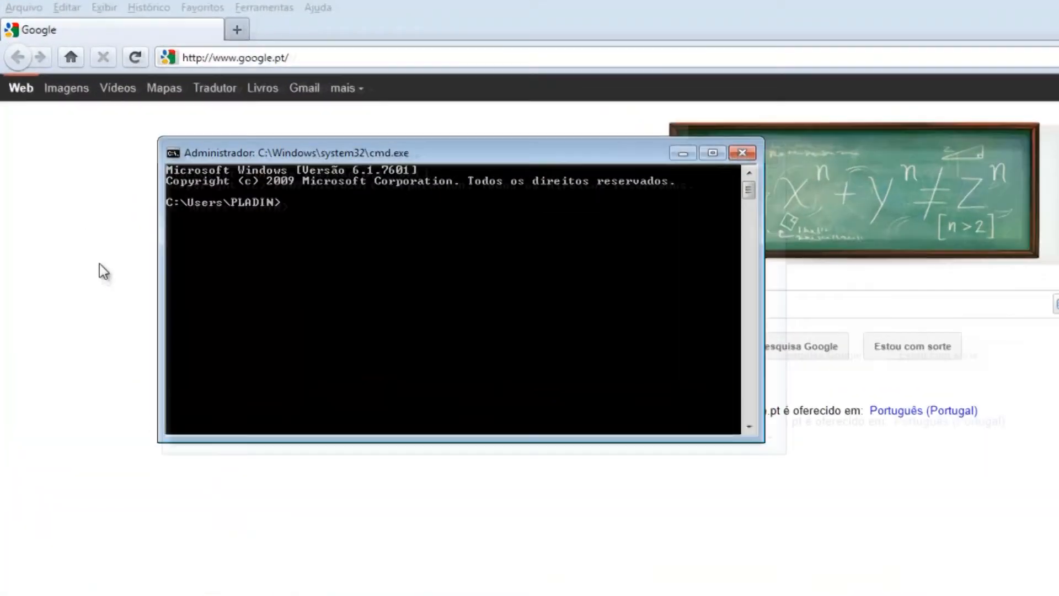
text(ipconfi)
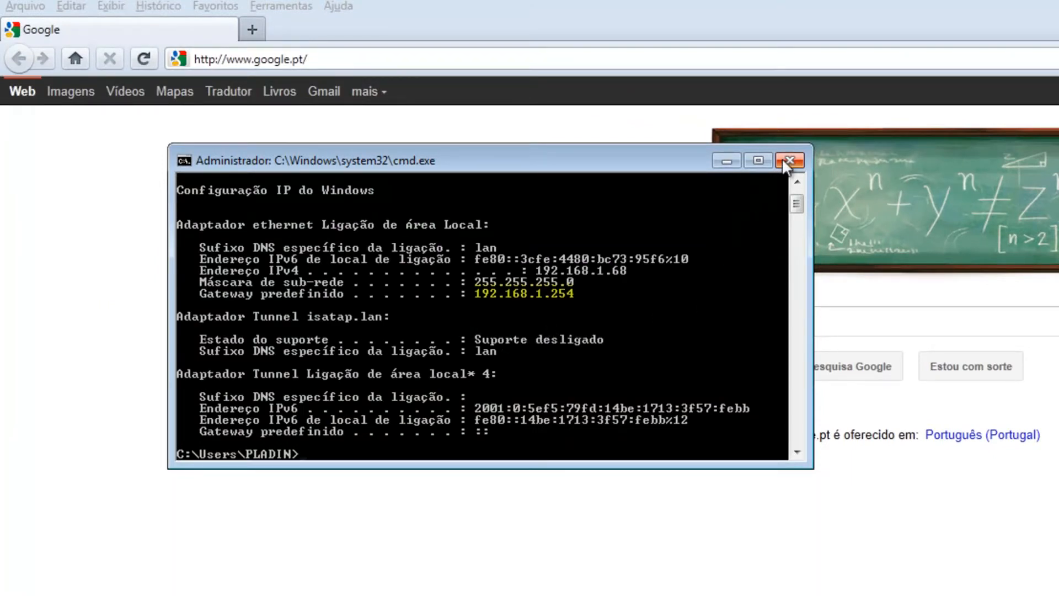
click(789, 161)
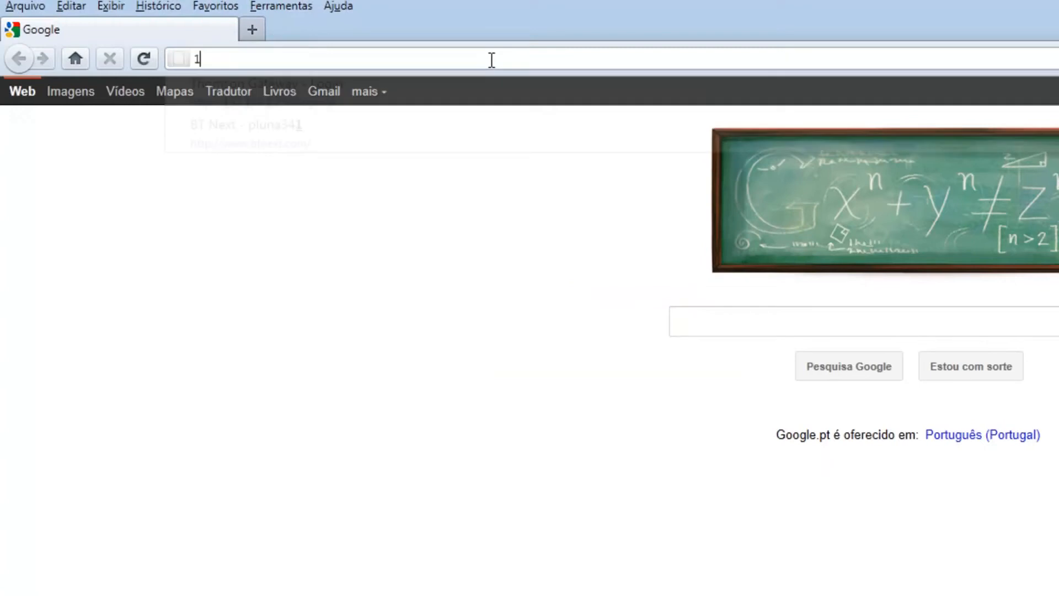
Step: Log into the gateway at 192.168.1.254 as Administrator with the password
text(92.168.1.254/login.lp)
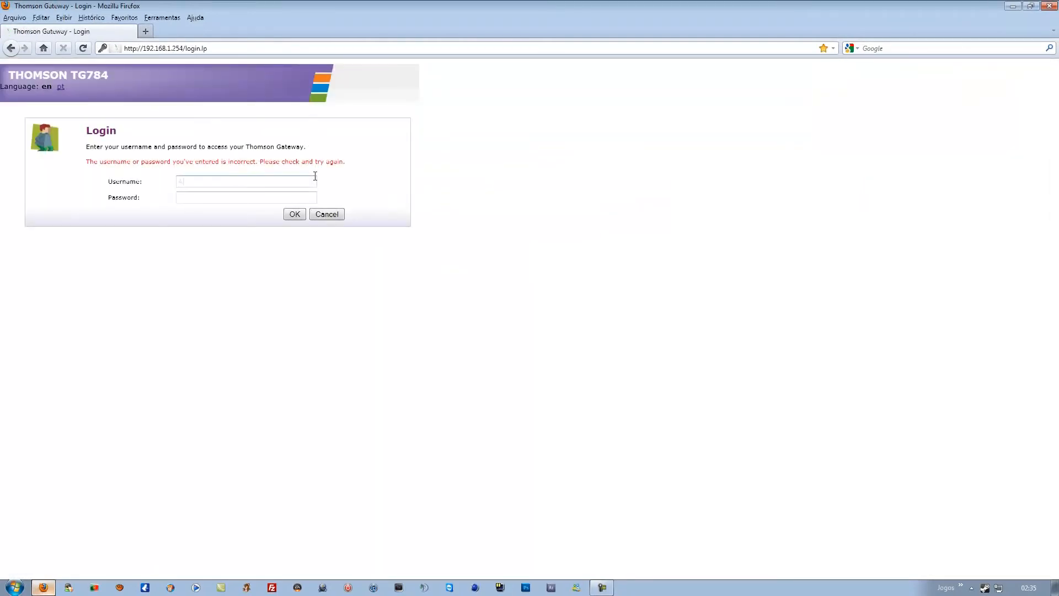
text(Ad)
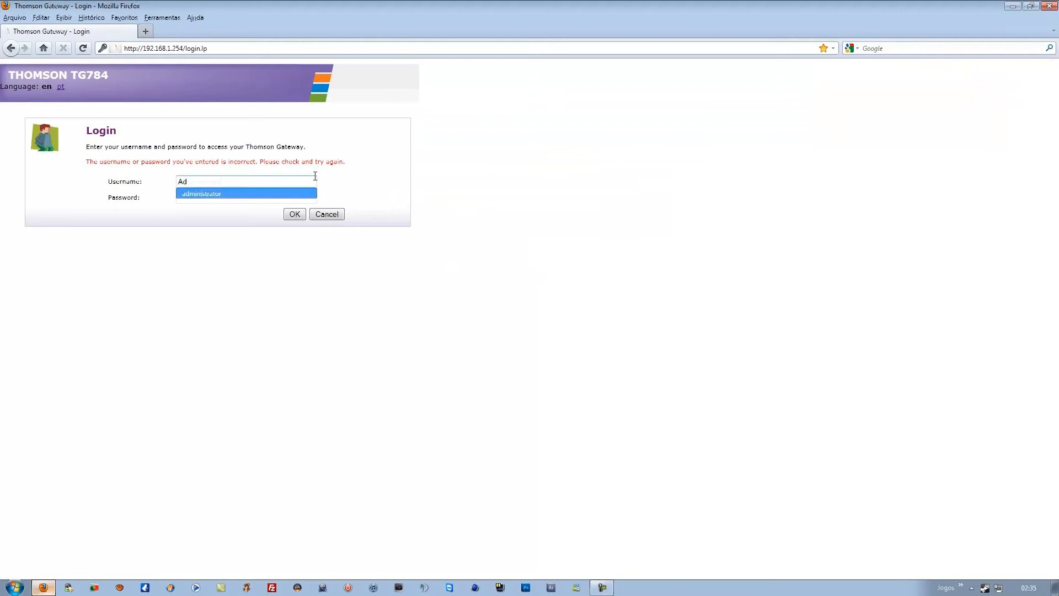
click(200, 195)
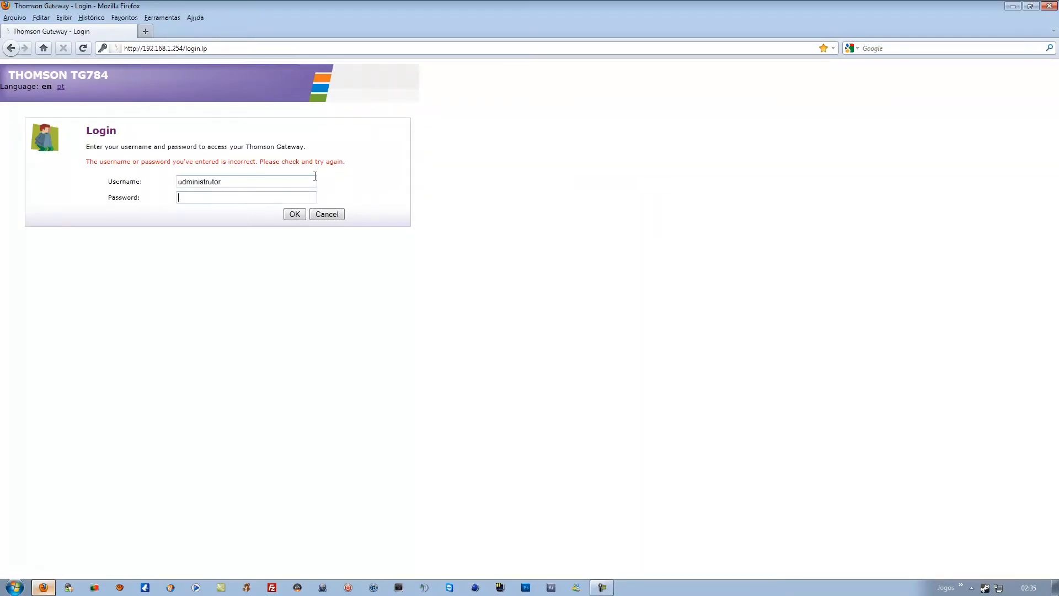
text(••••••)
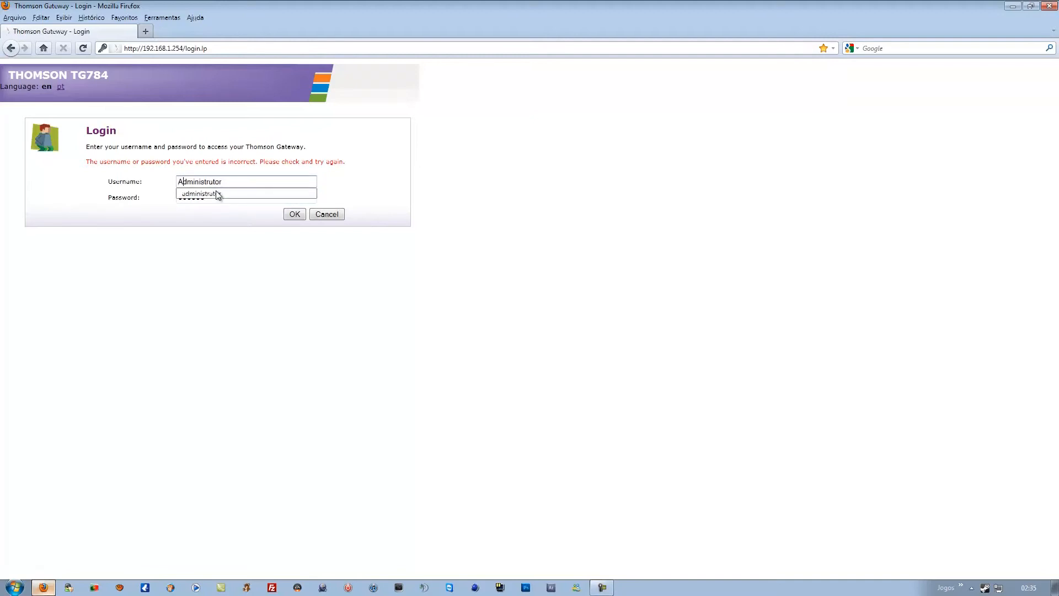
click(294, 214)
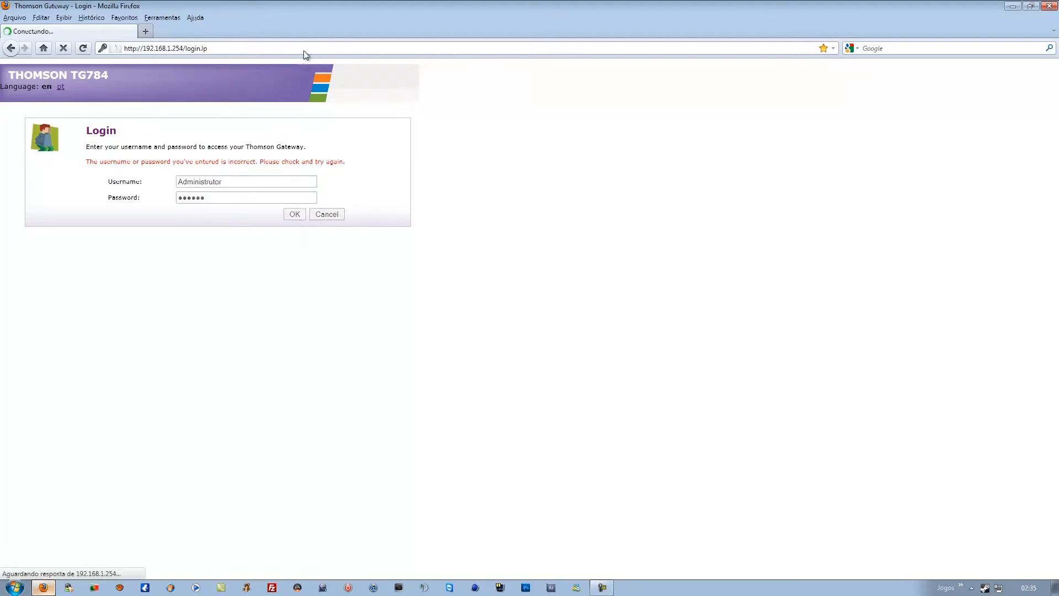
mouse_move(291, 78)
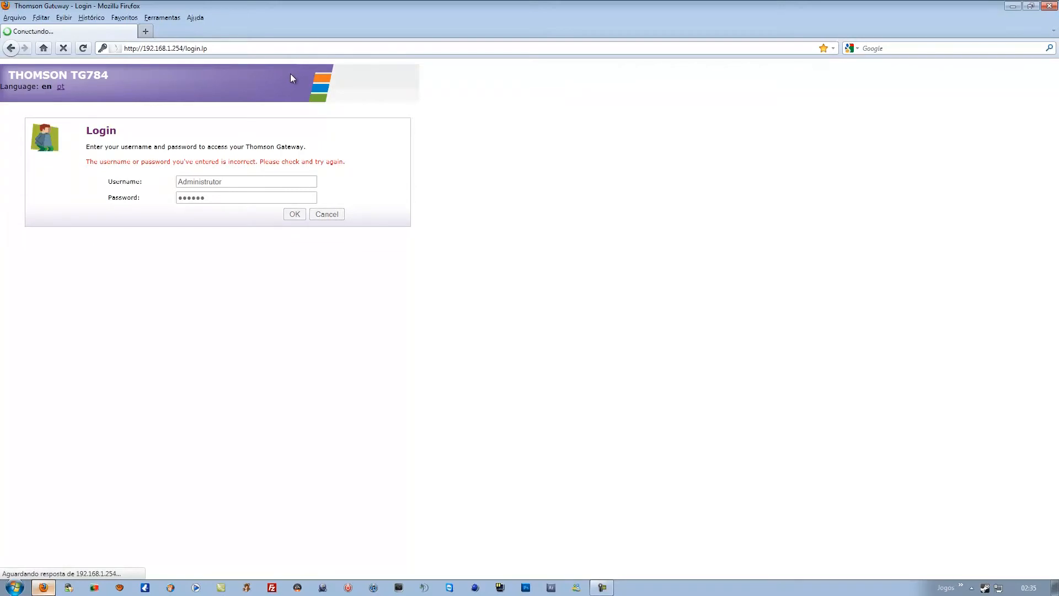
click(293, 213)
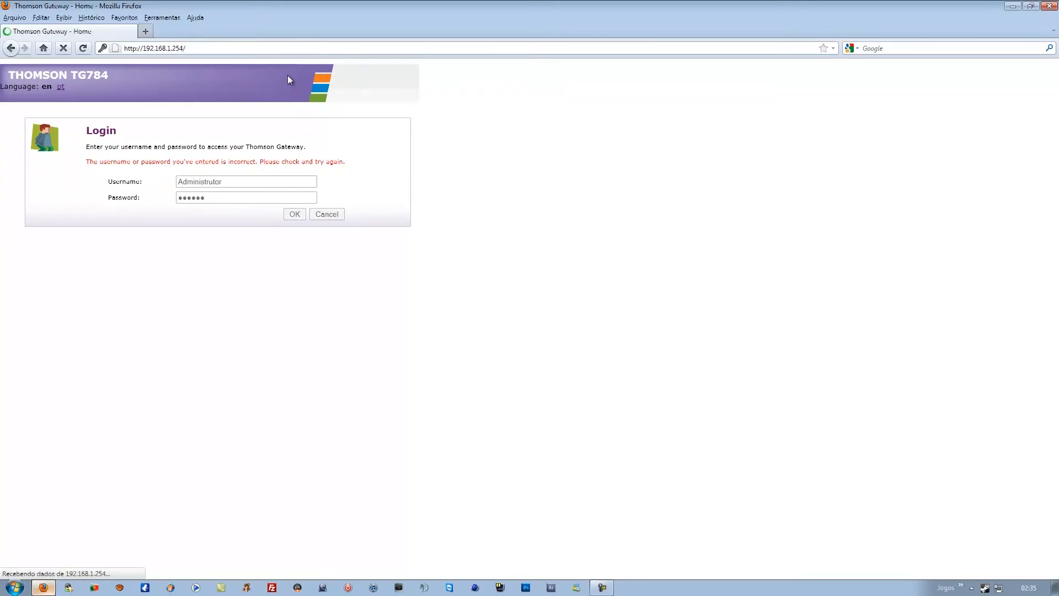
click(293, 214)
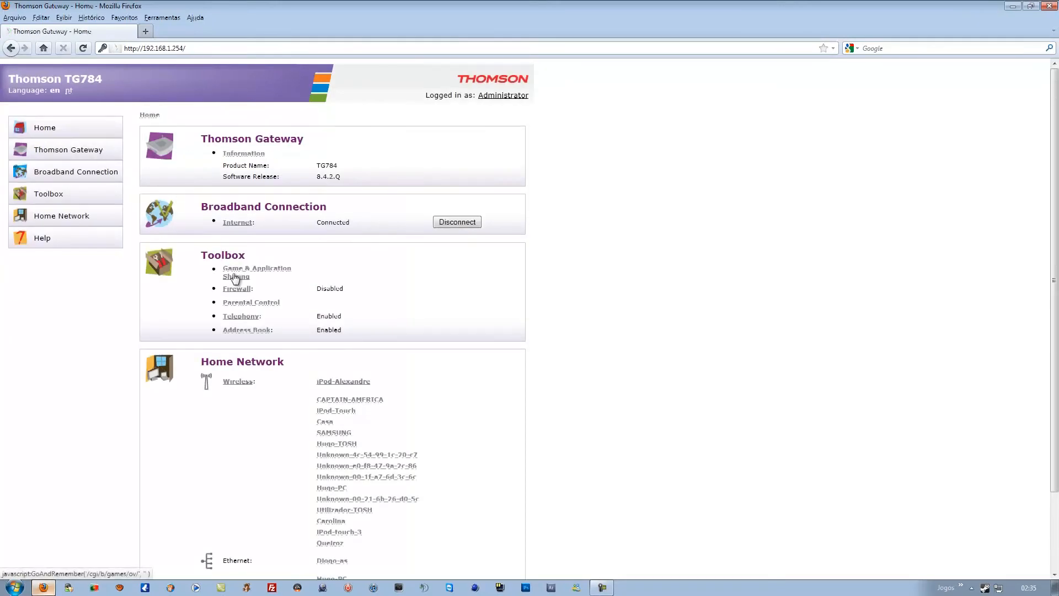
Step: Create a new game entry with manual port maps under Game & Application Sharing
click(257, 272)
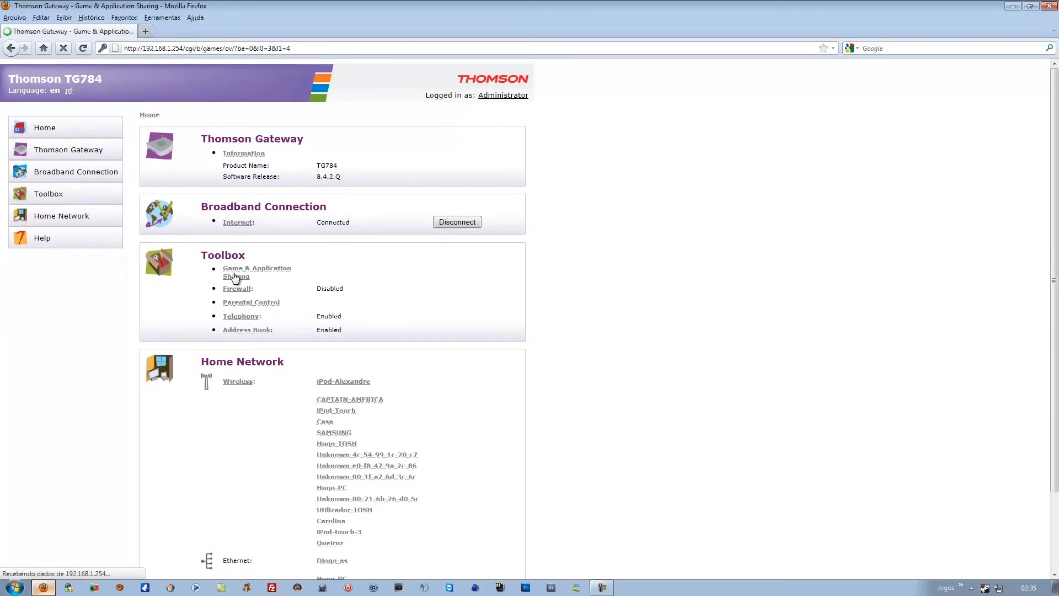
click(257, 272)
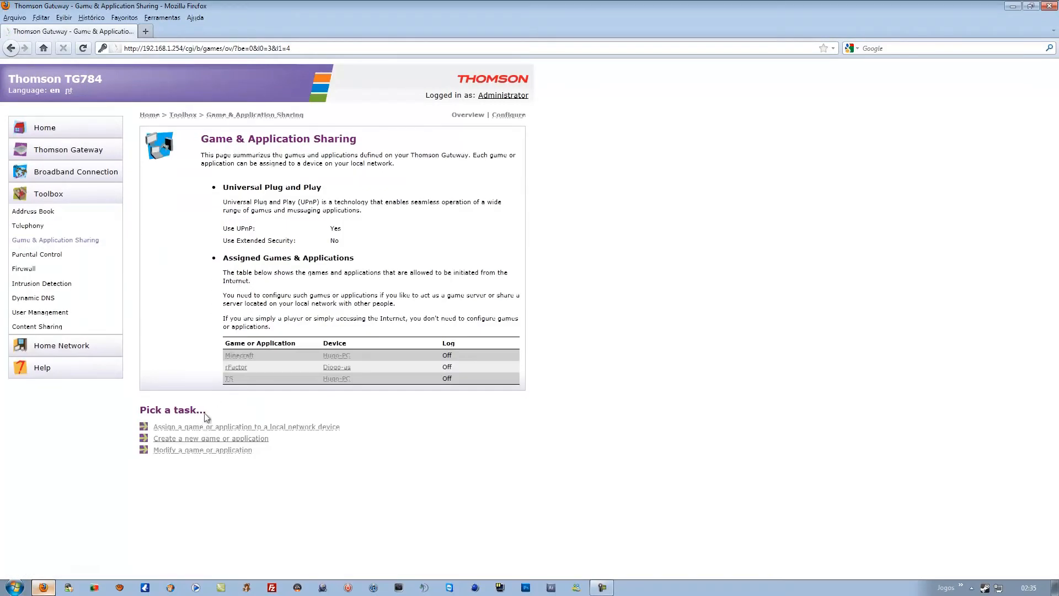
click(211, 438)
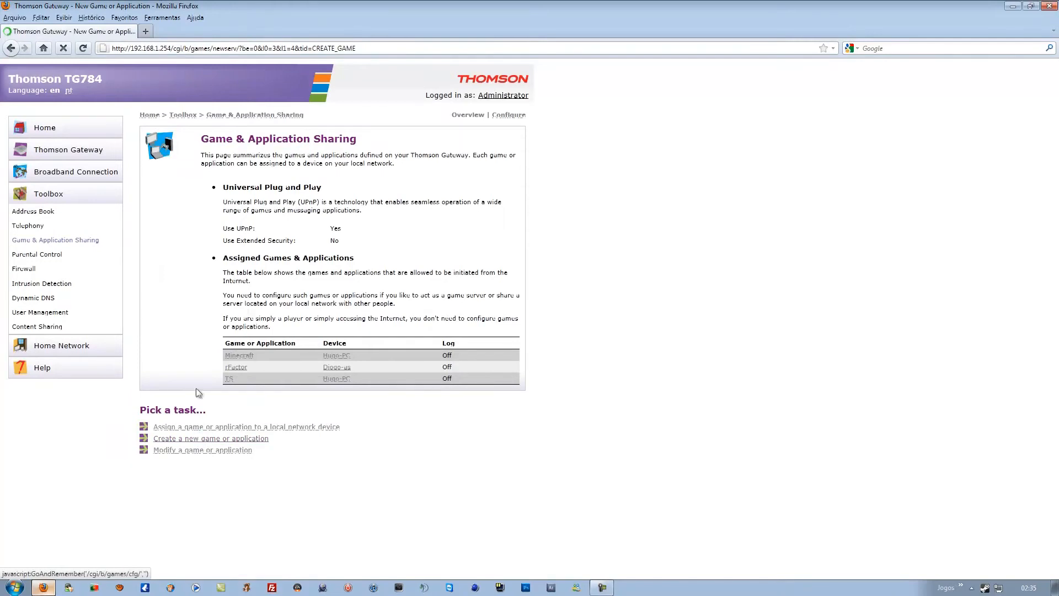
click(211, 437)
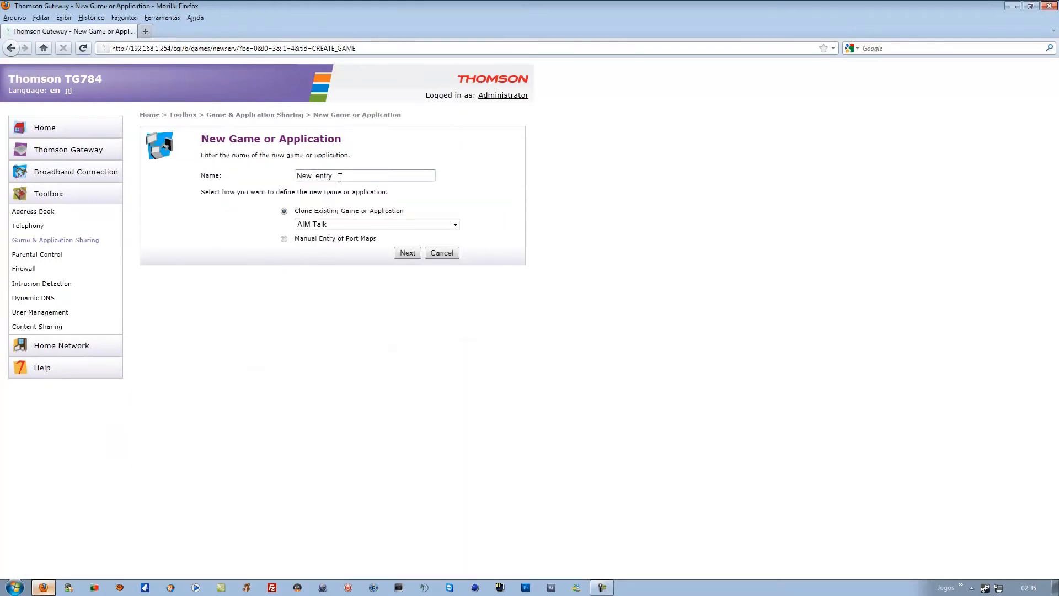
text(CSS)
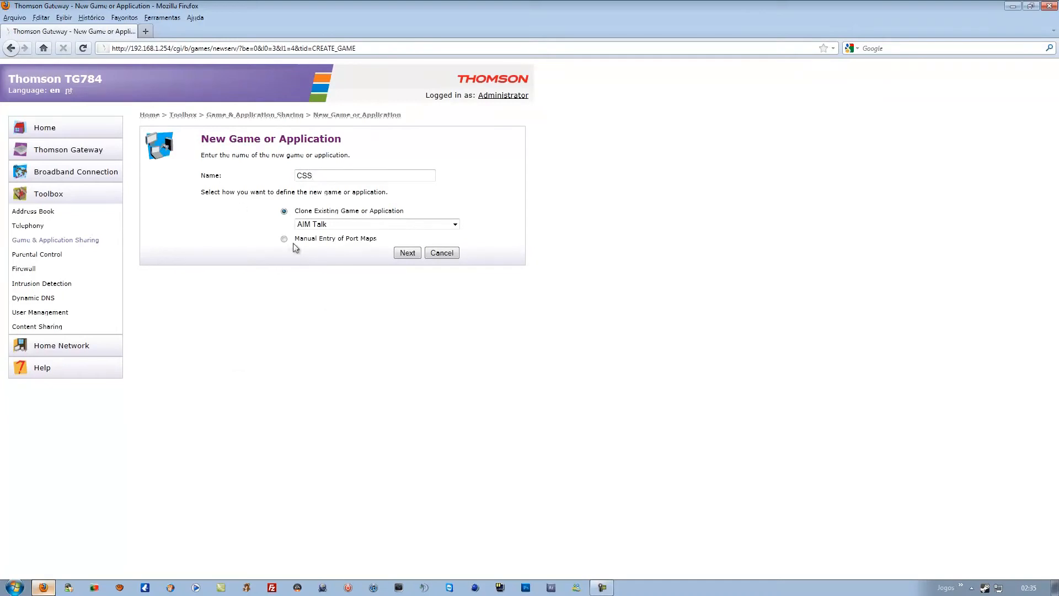
click(283, 238)
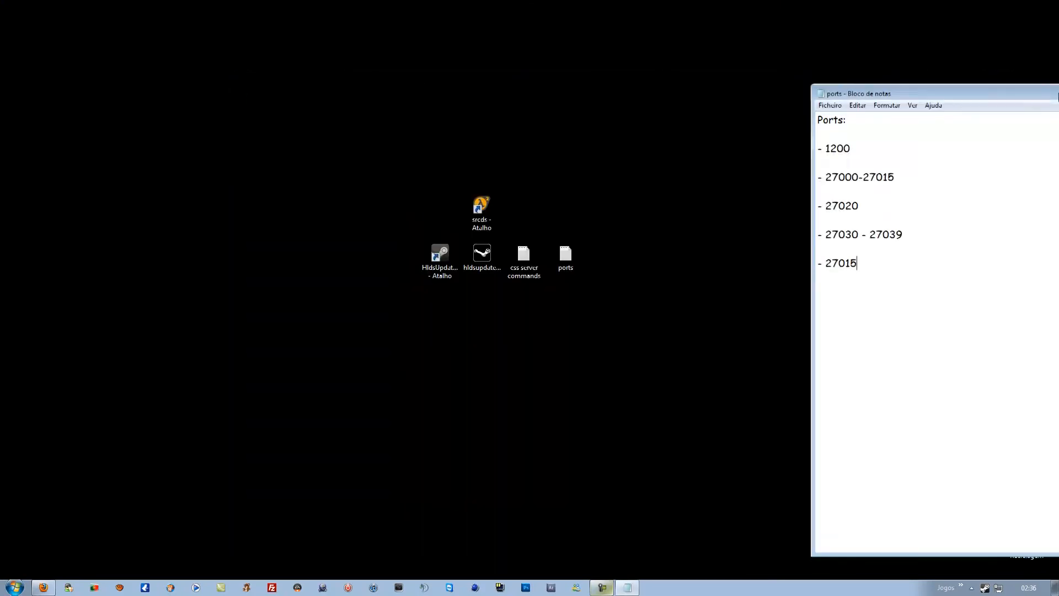
click(43, 586)
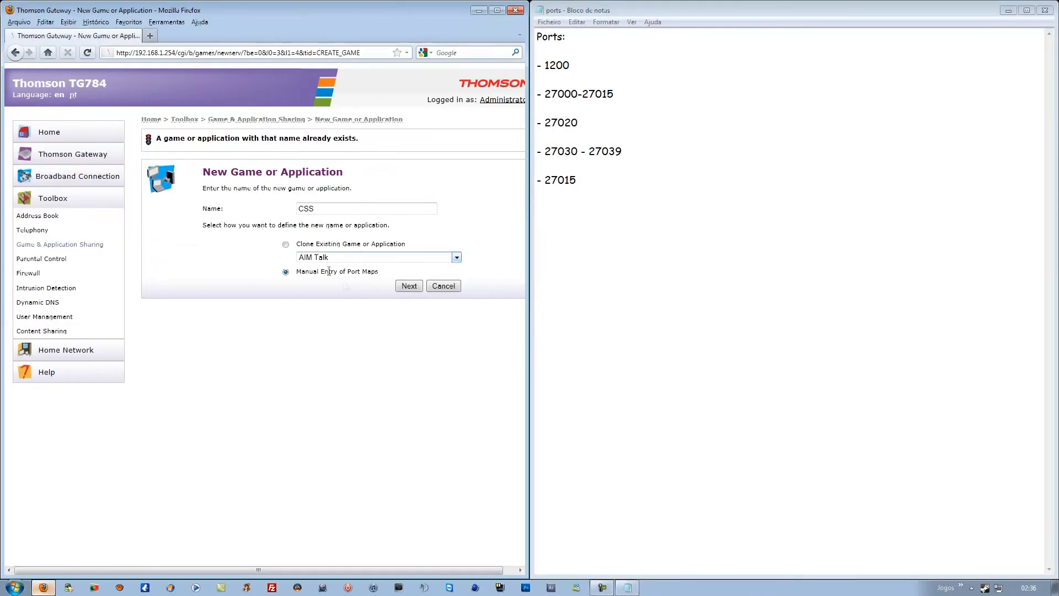
click(408, 284)
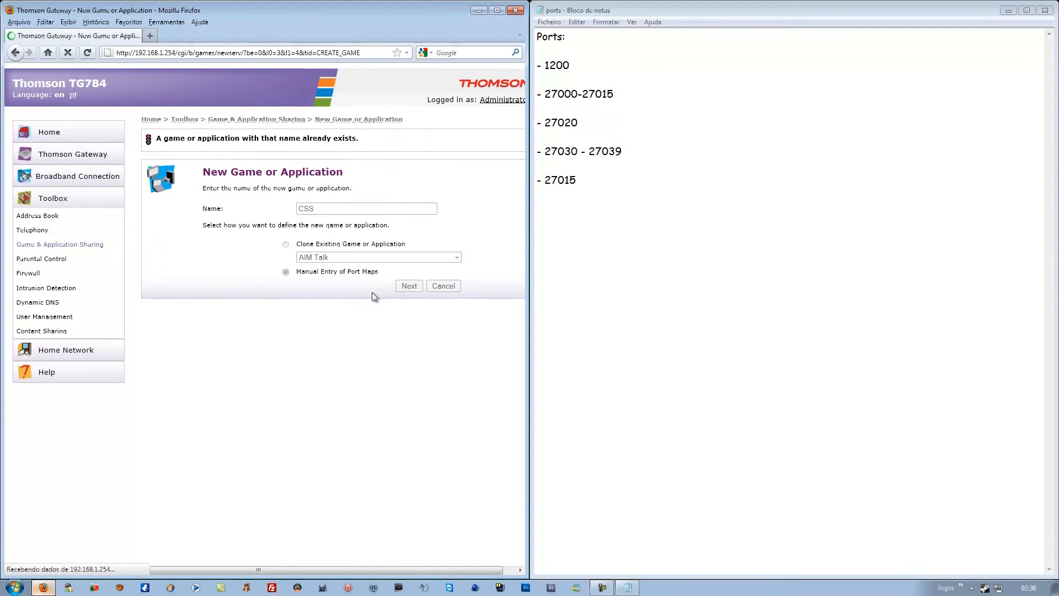
Step: Rename the entry to the unique name 'CSS server' and submit it
click(285, 271)
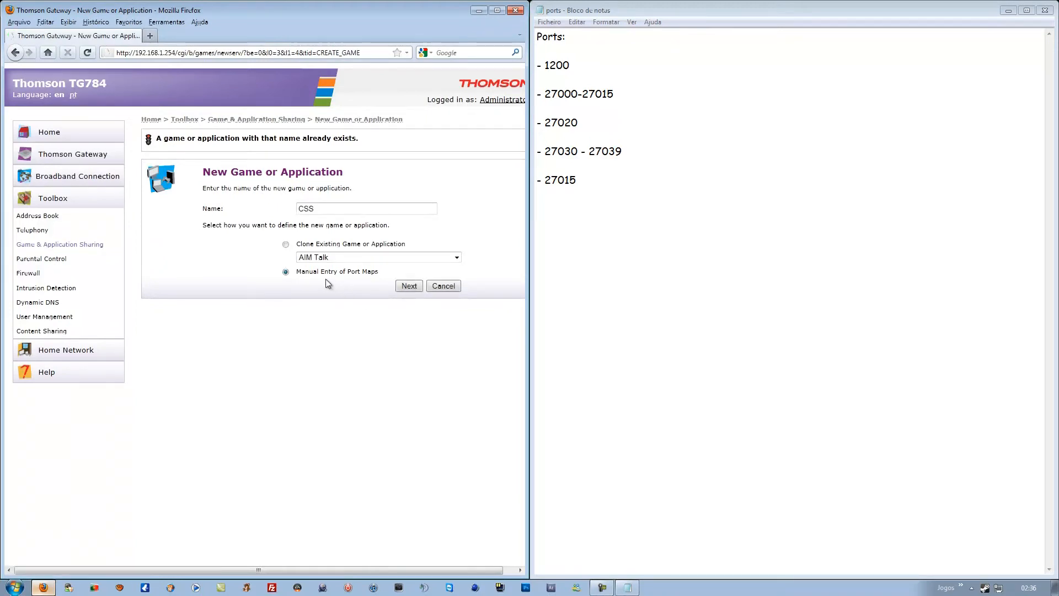
mouse_move(302, 291)
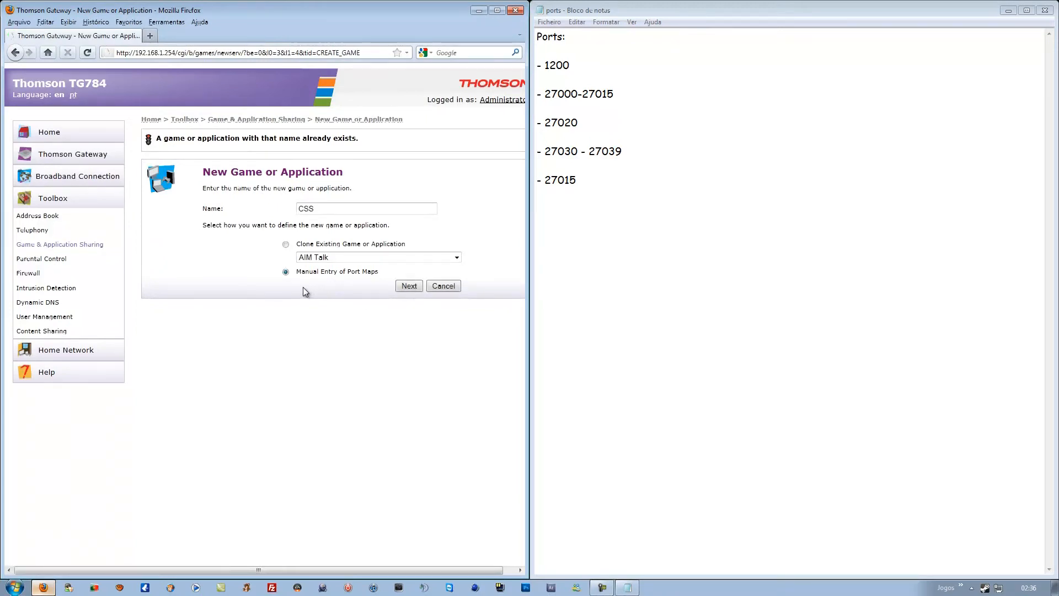
click(354, 208)
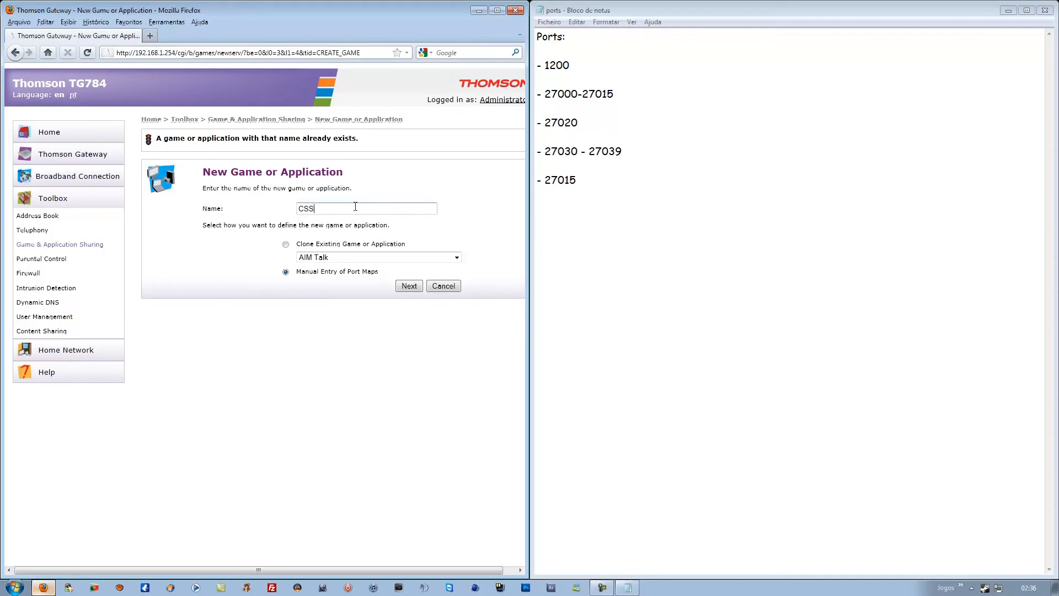
text(server)
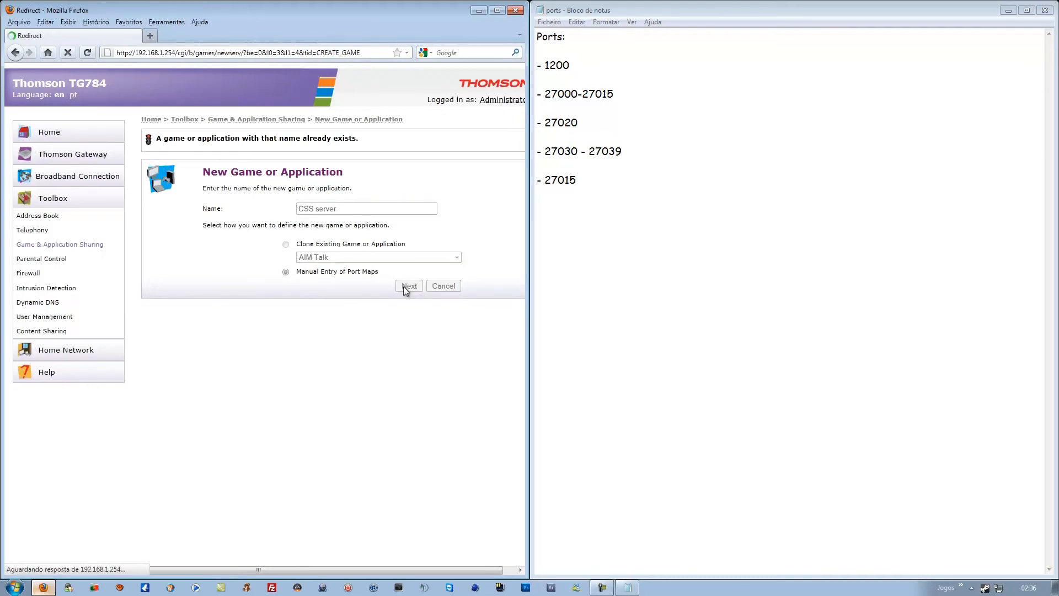
click(408, 285)
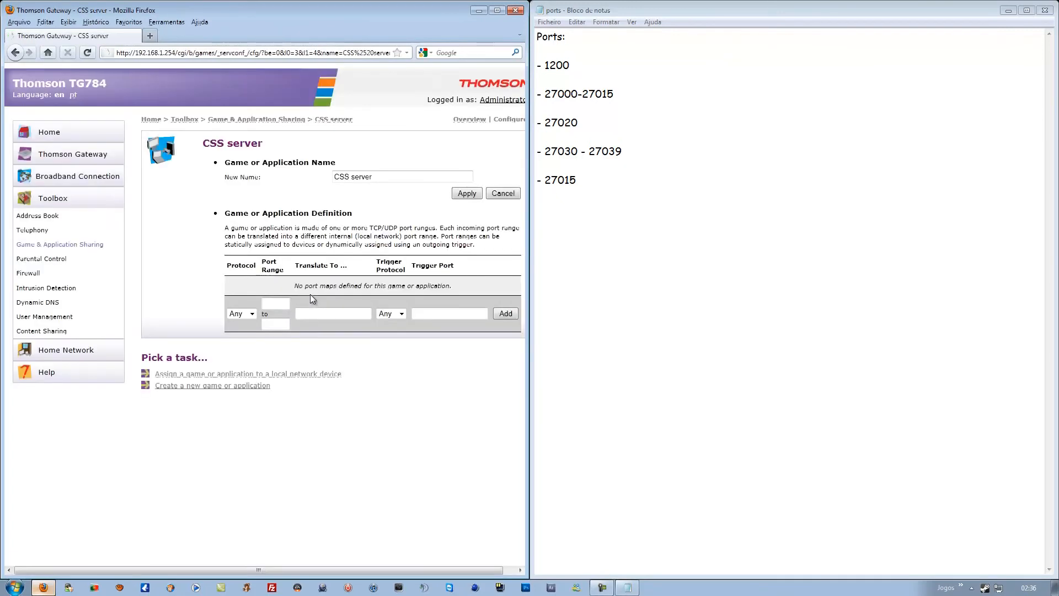
Step: Add port maps for 1200, 27000–27015 and 27020
text(1200)
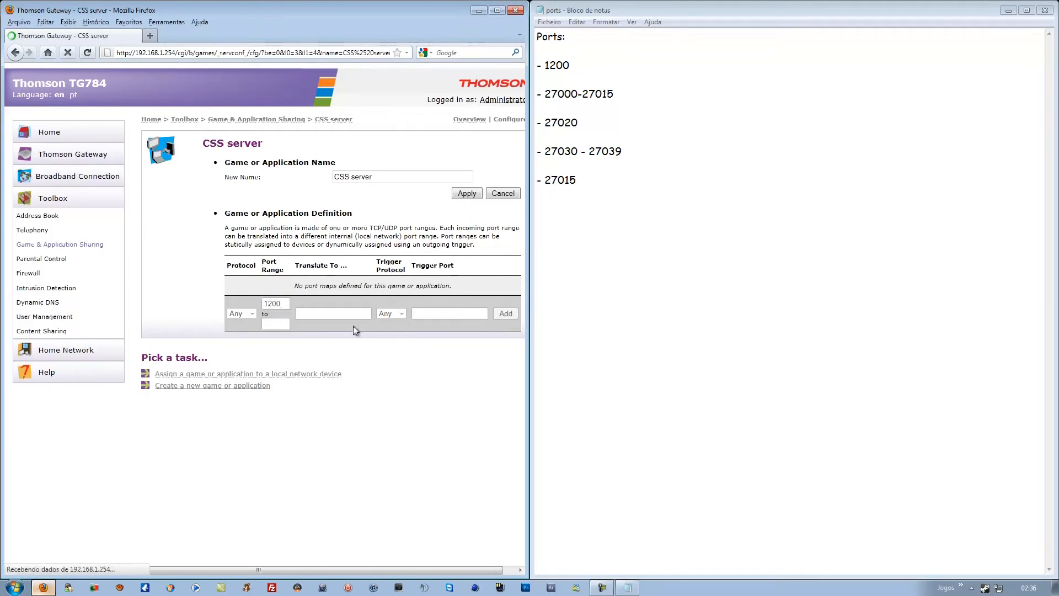
click(504, 312)
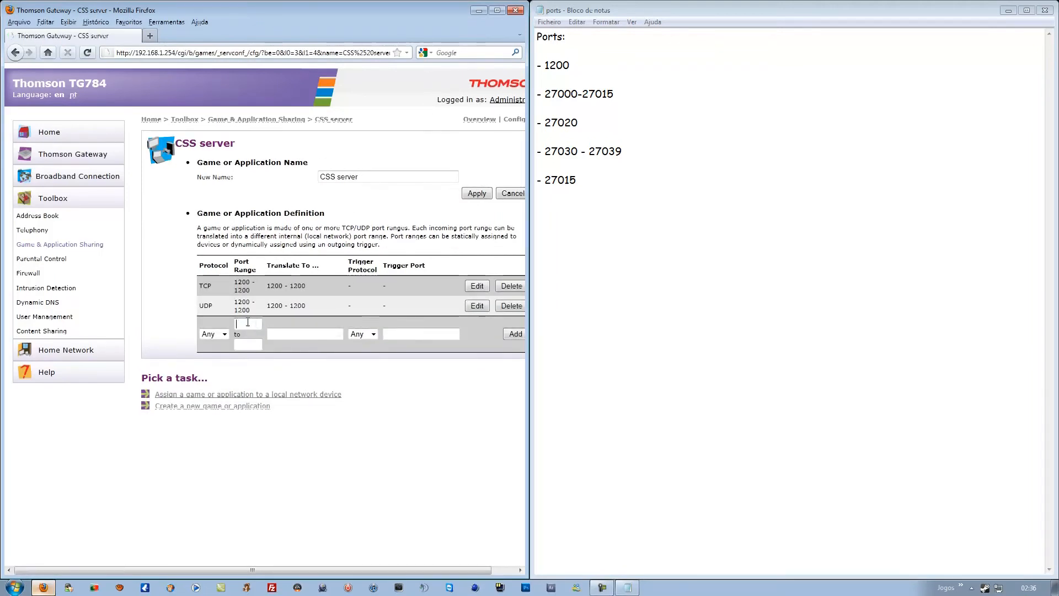
text(27000)
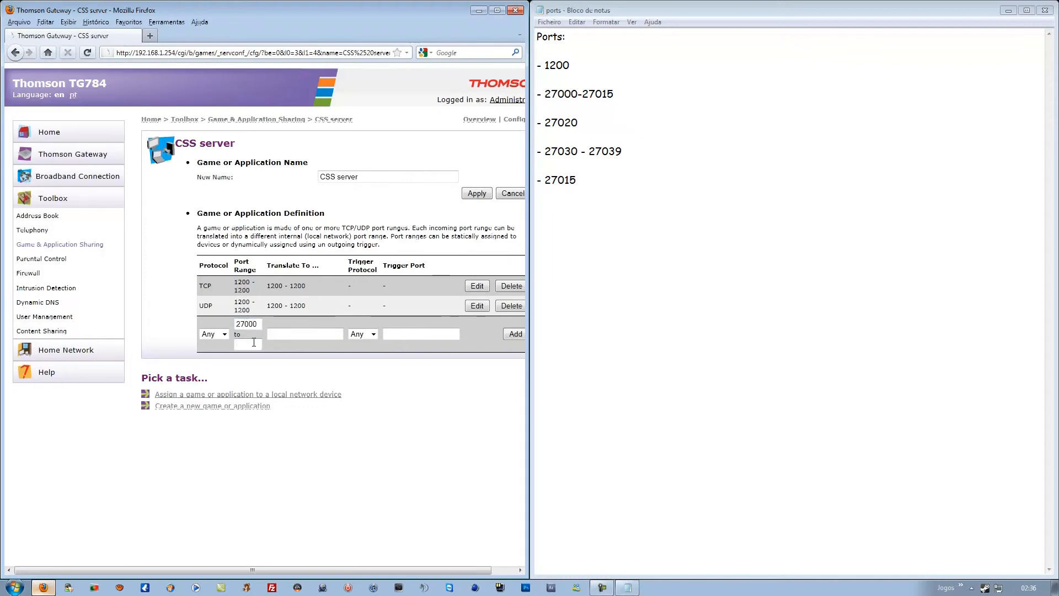
text(27015)
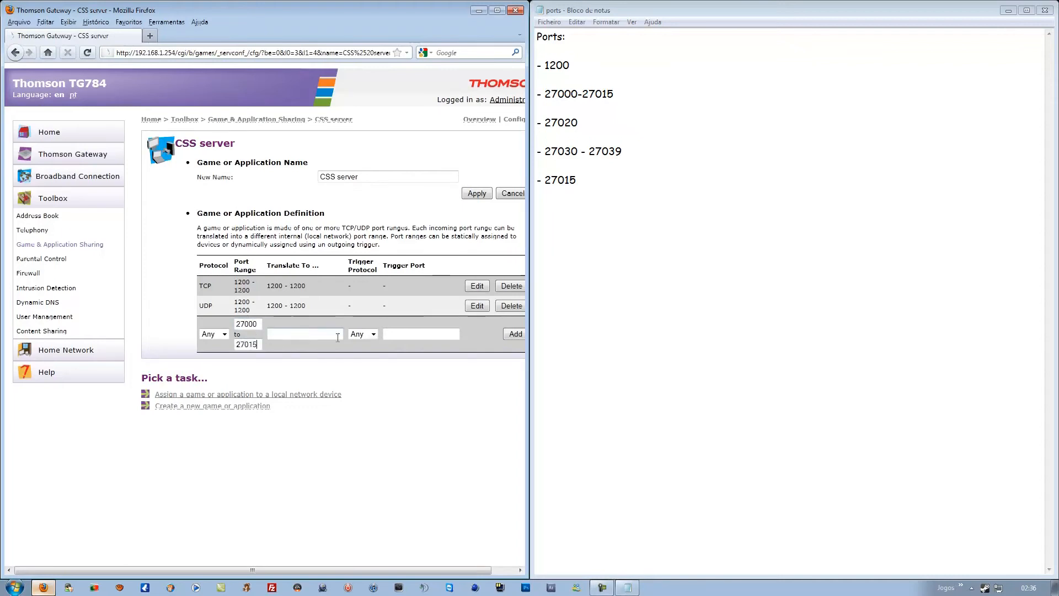
click(514, 333)
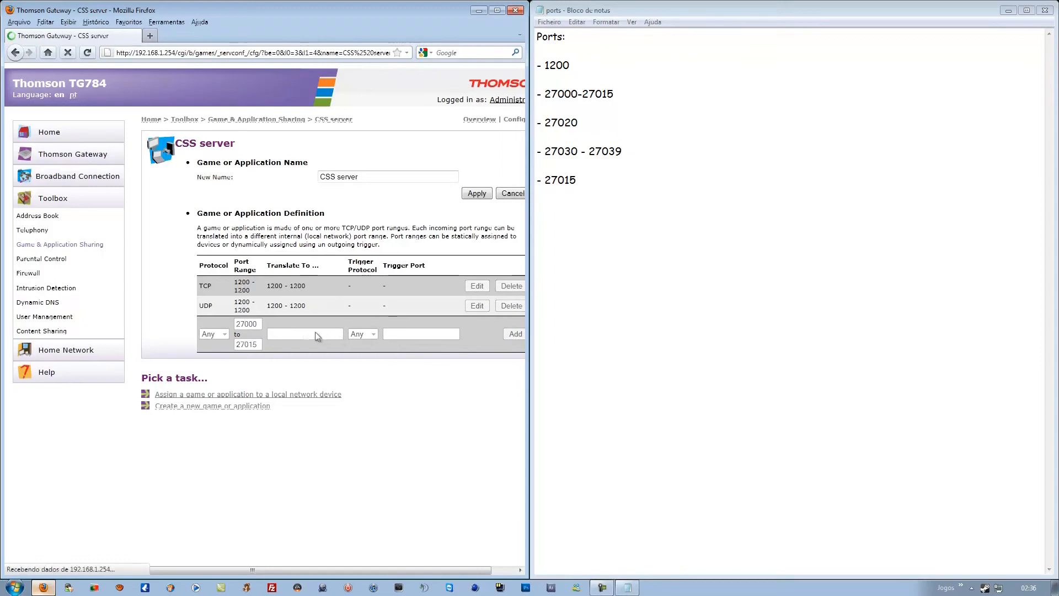
click(515, 333)
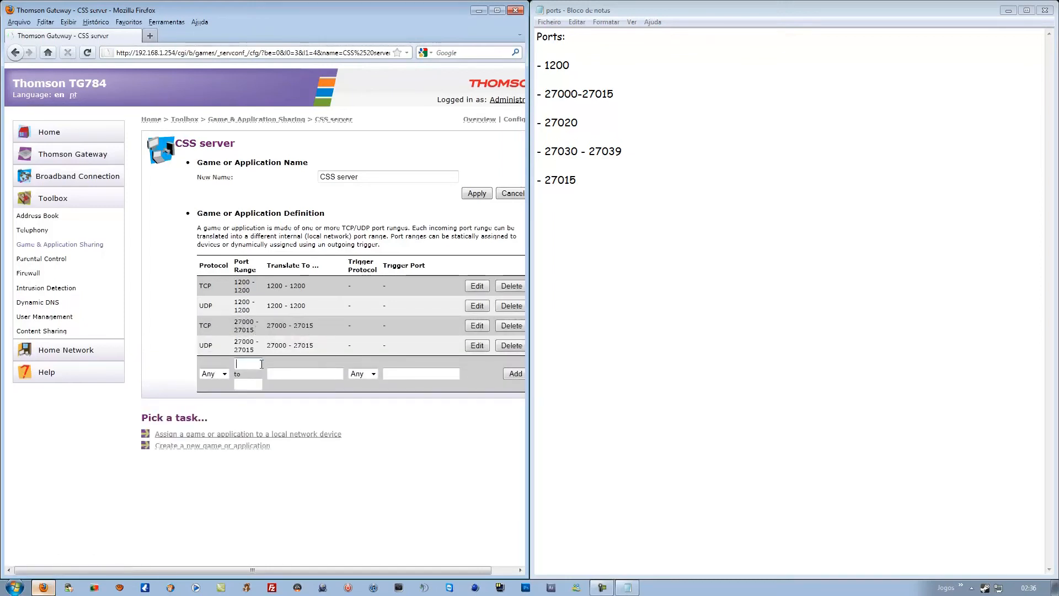
text(27020)
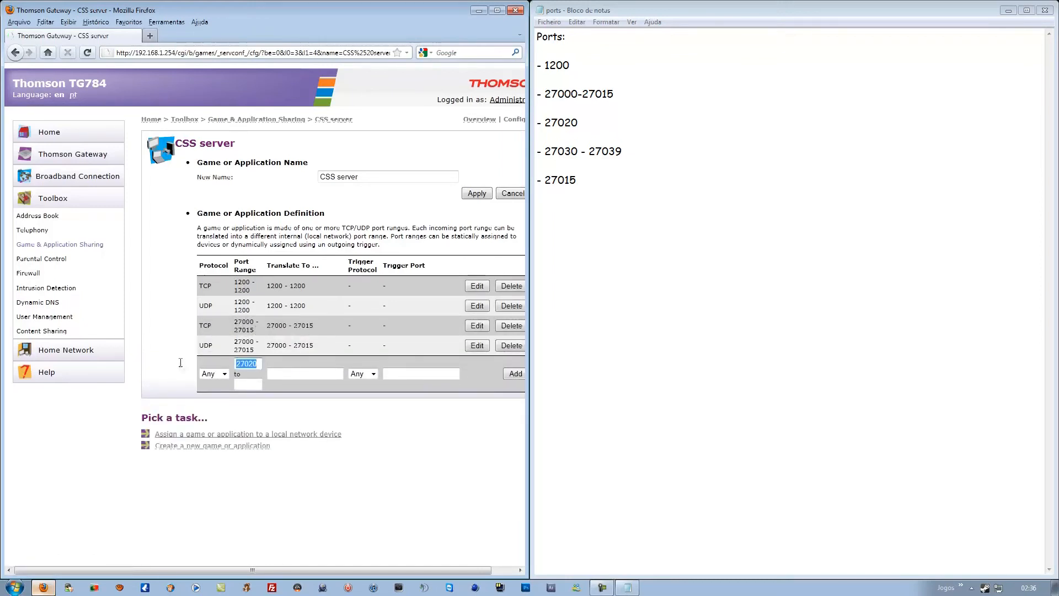
text(27020)
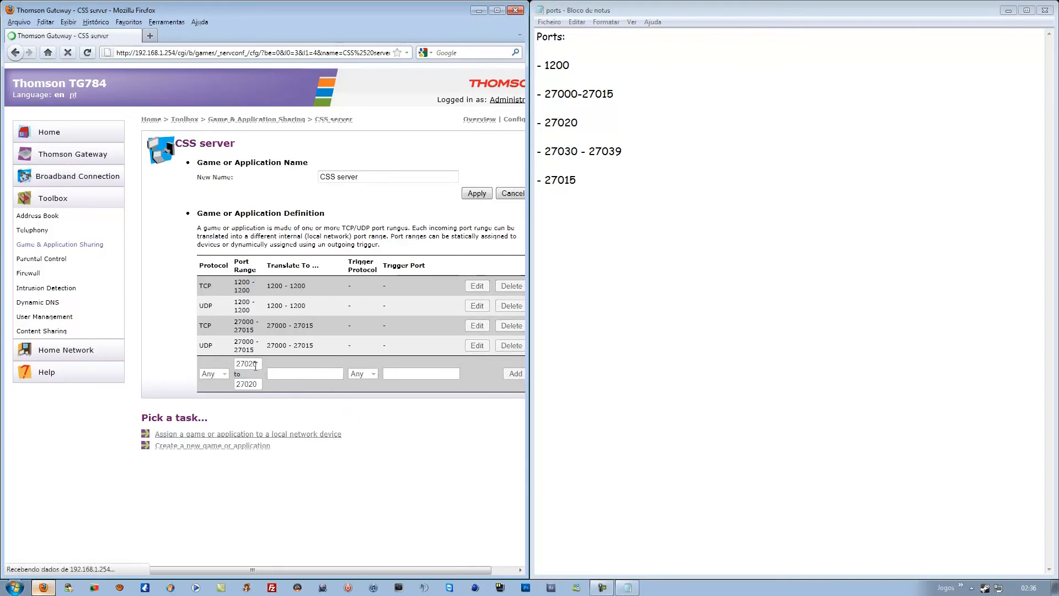
click(513, 373)
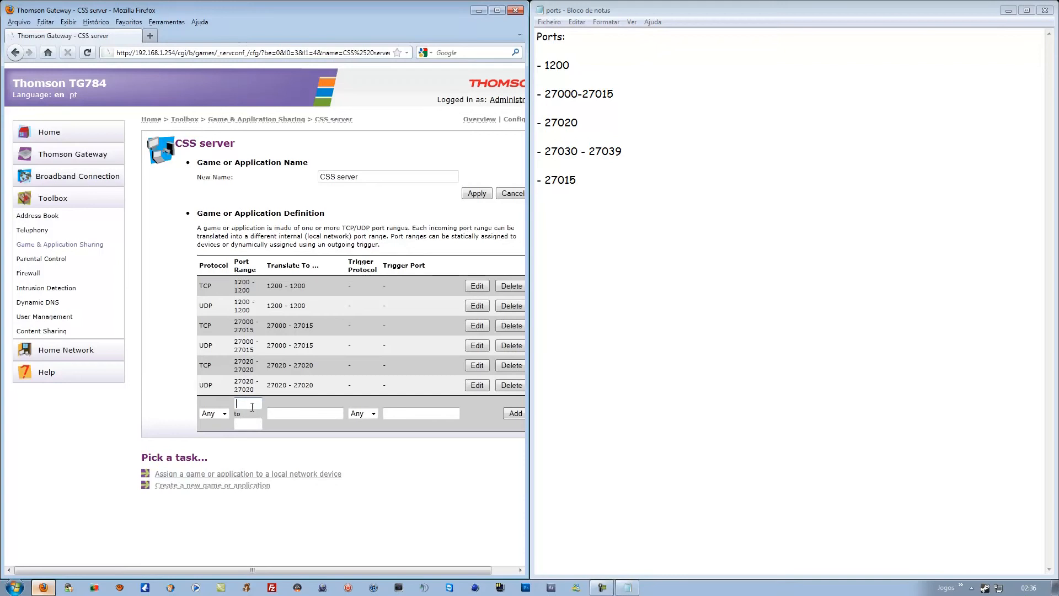
Step: Add the 27030–27039 range and return to the sharing overview
text(27030)
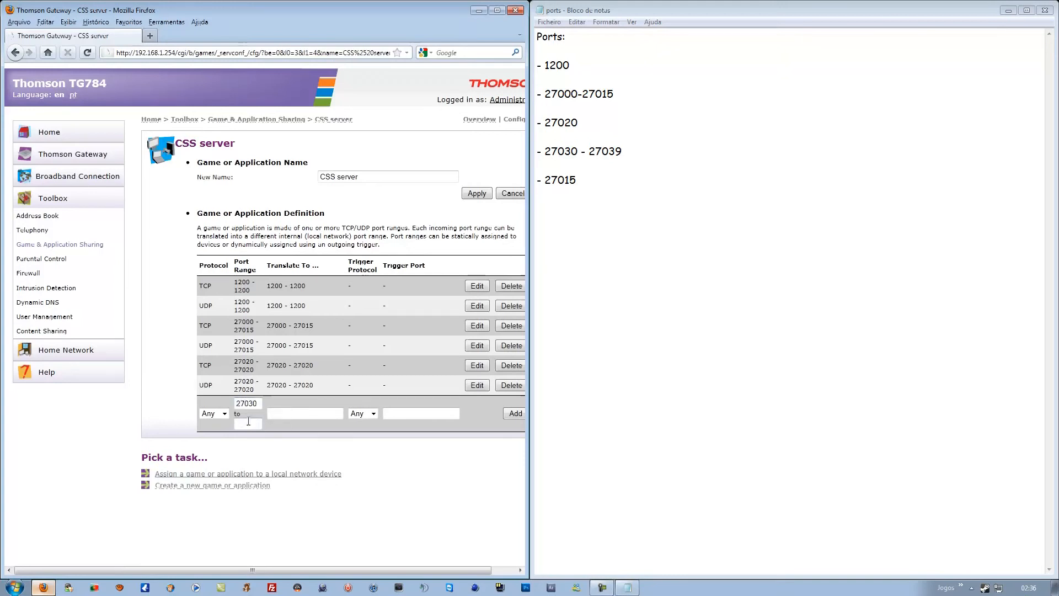
text(27039)
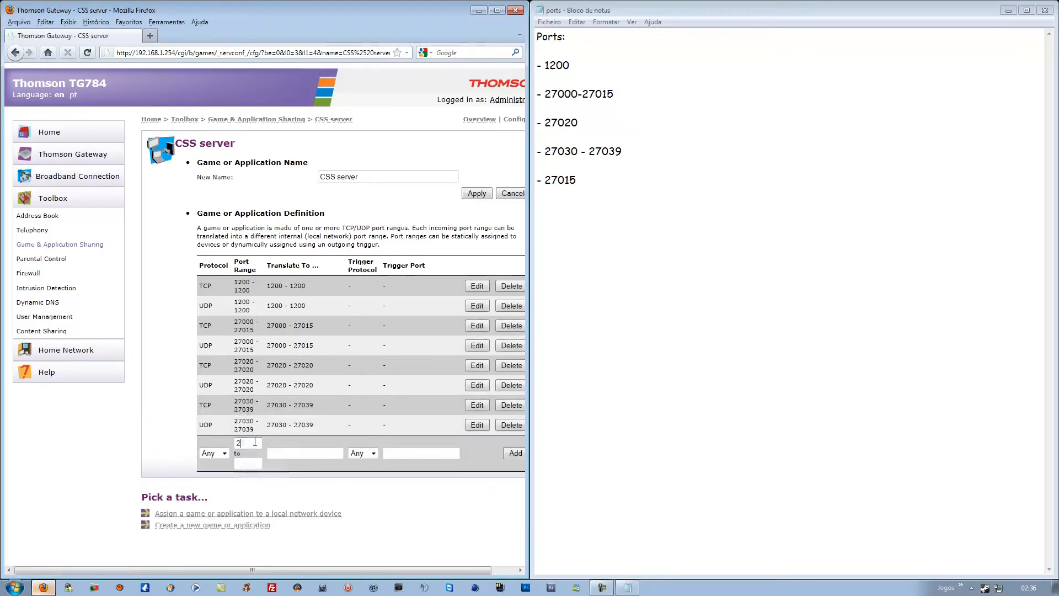
key(BackSpace)
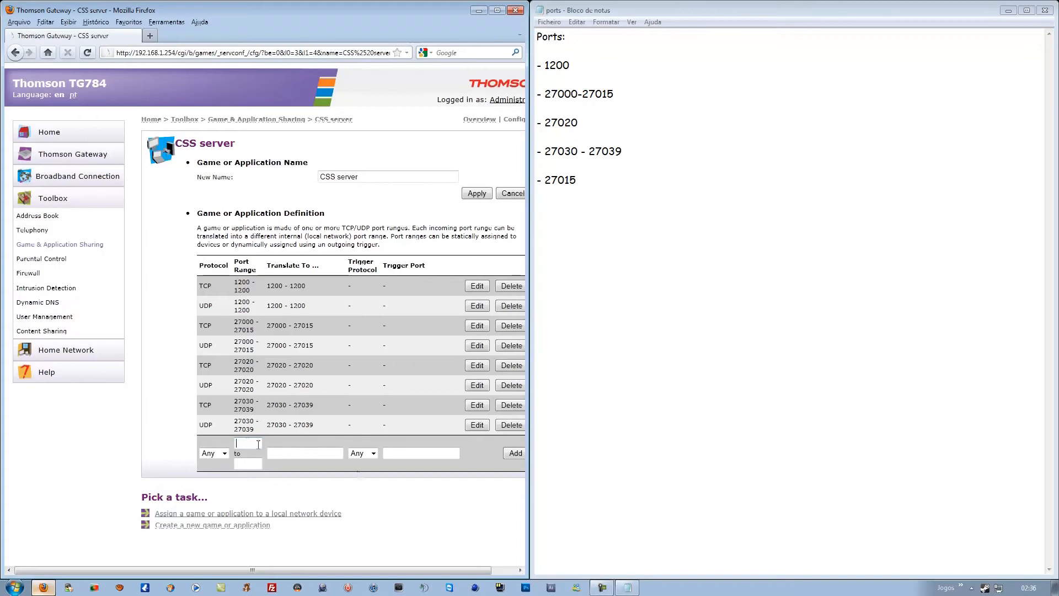
click(248, 513)
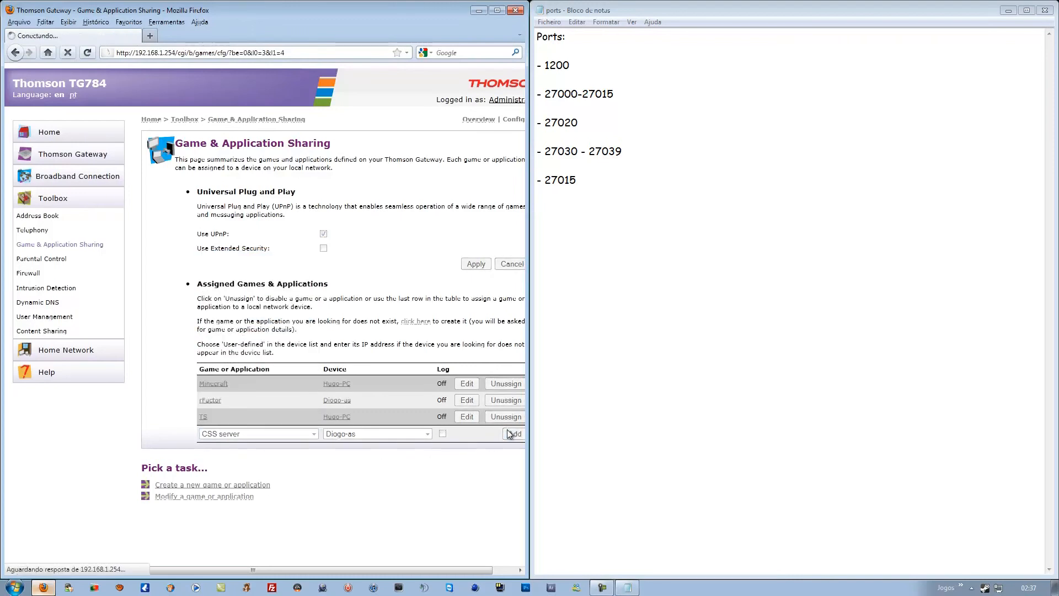
Step: Assign the CSS server game to the local PC and close the router pages
click(514, 432)
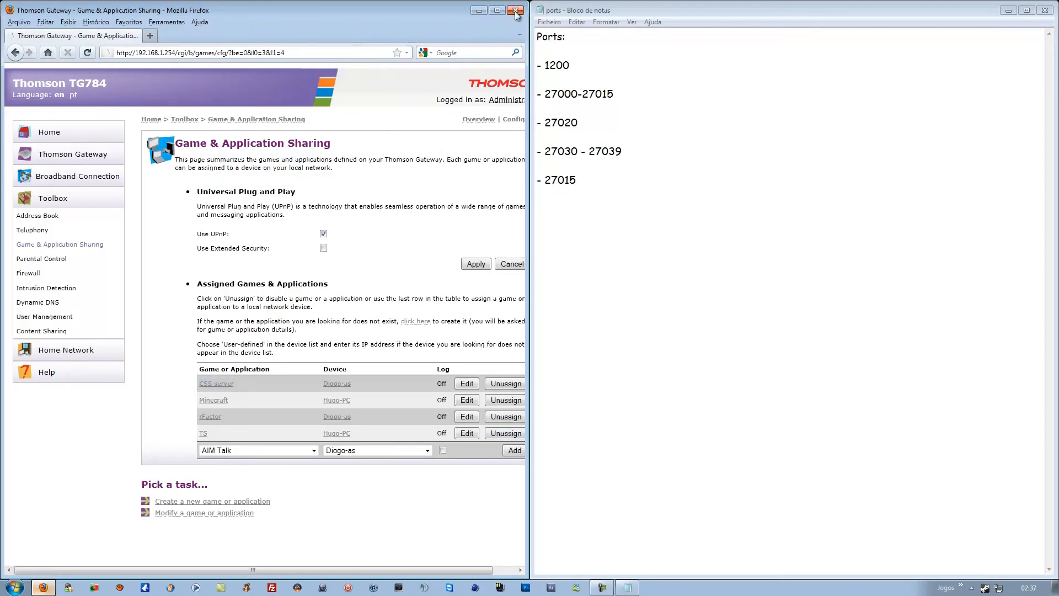
click(515, 11)
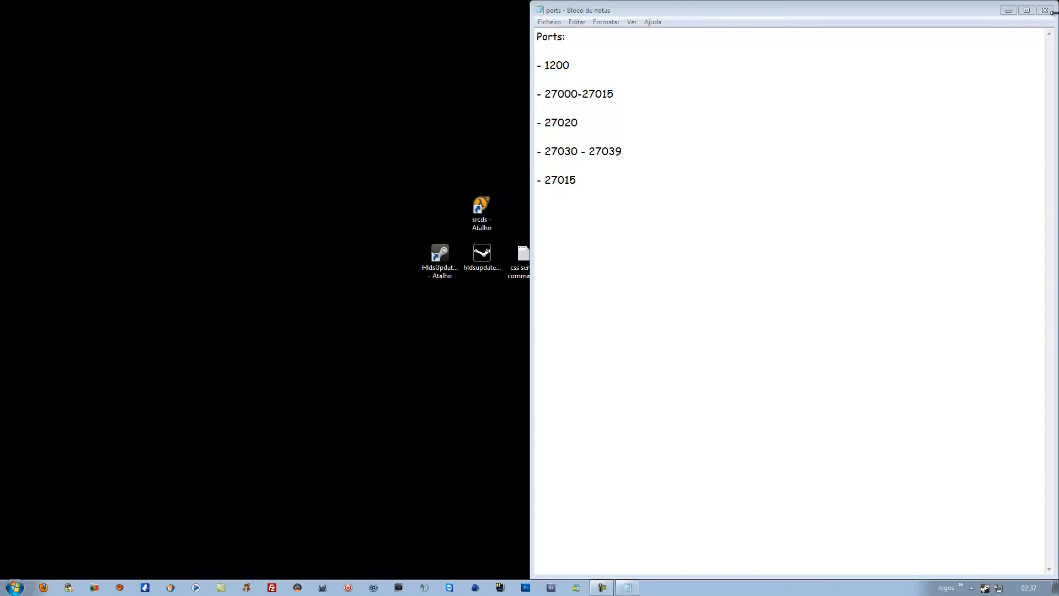
Step: Search Google for server.cfg and open the CS Source cfgmaker result
click(1051, 10)
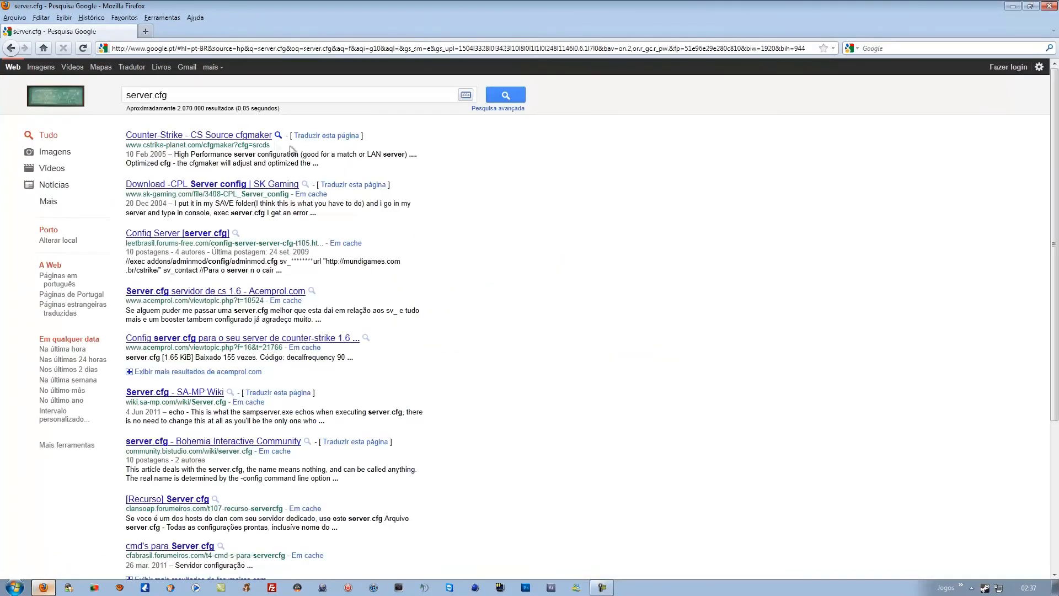
click(198, 135)
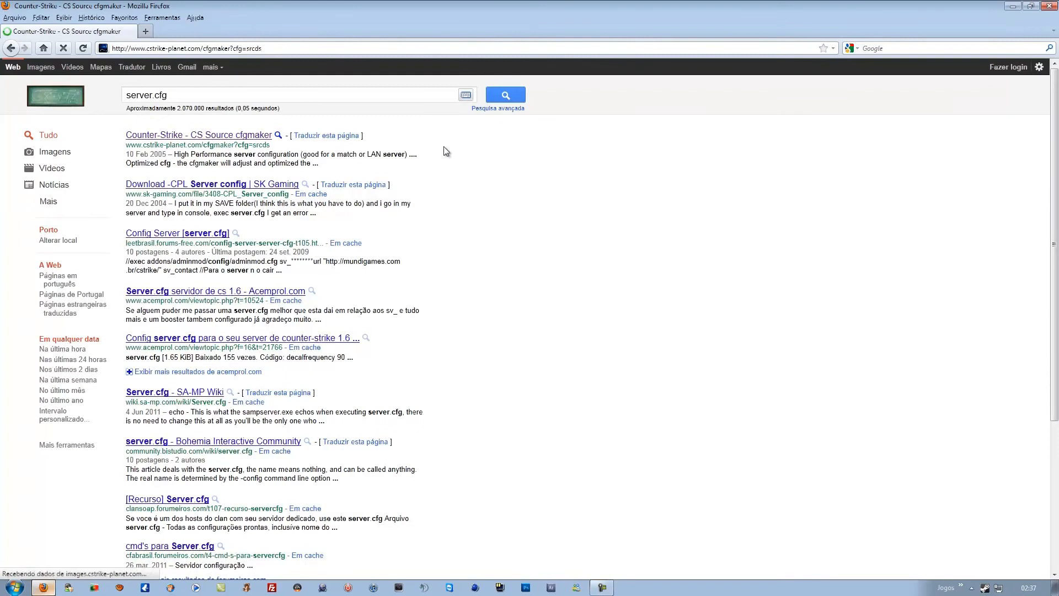
click(199, 135)
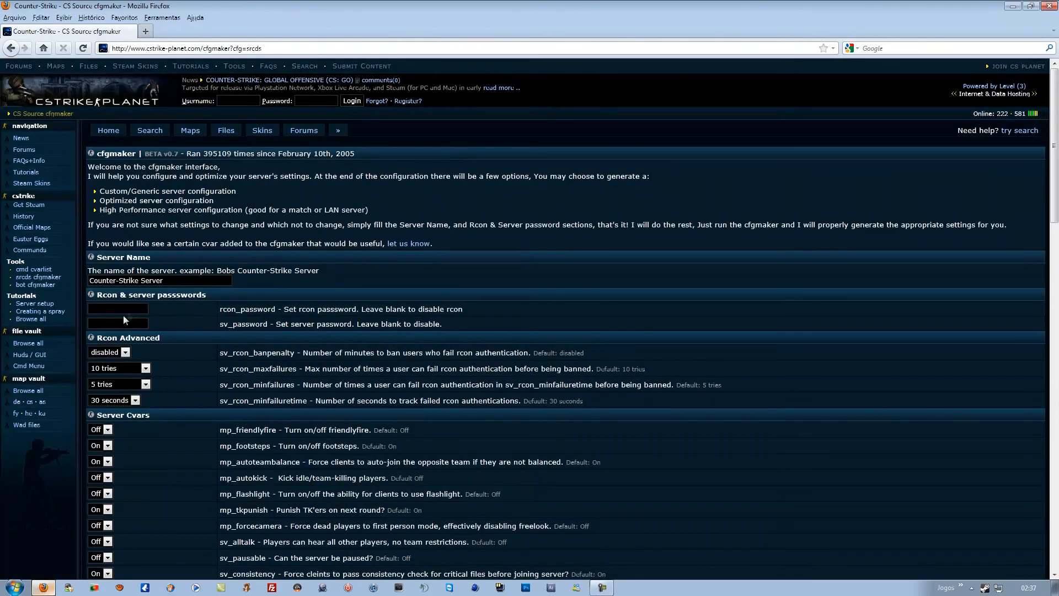
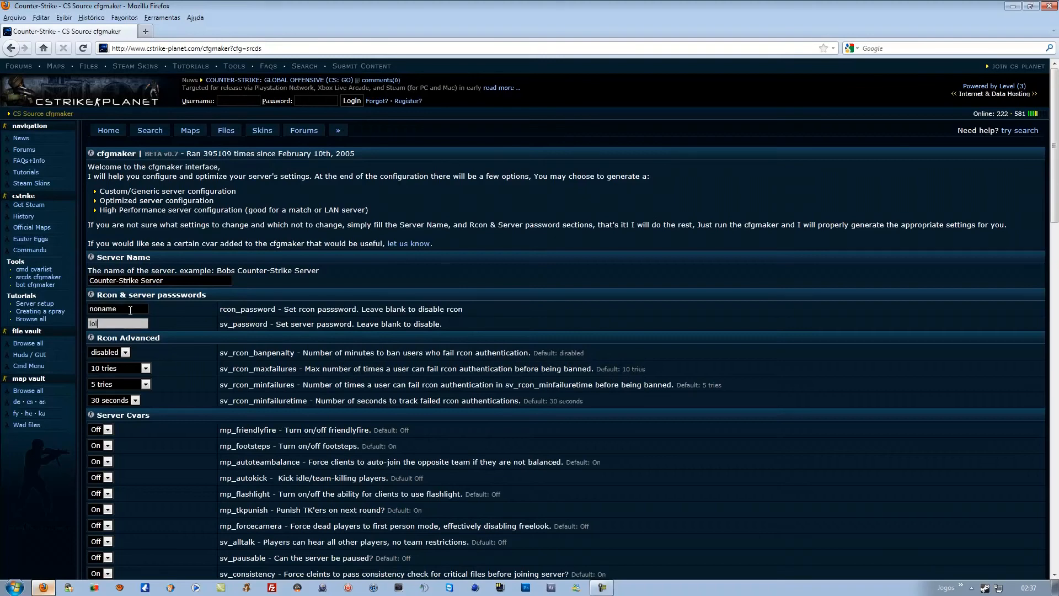
scroll(down, 3)
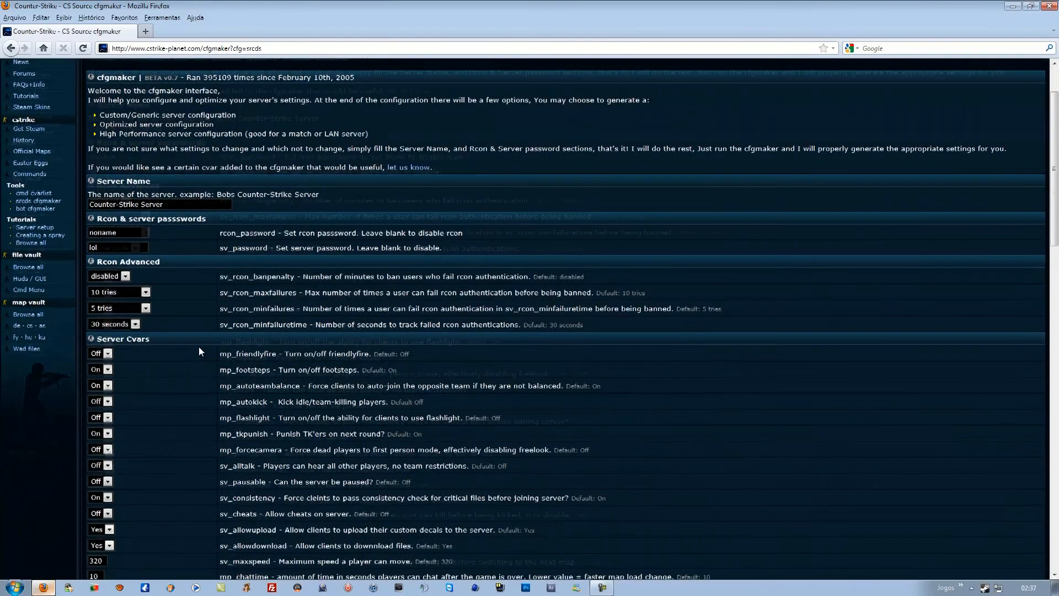
scroll(down, 3)
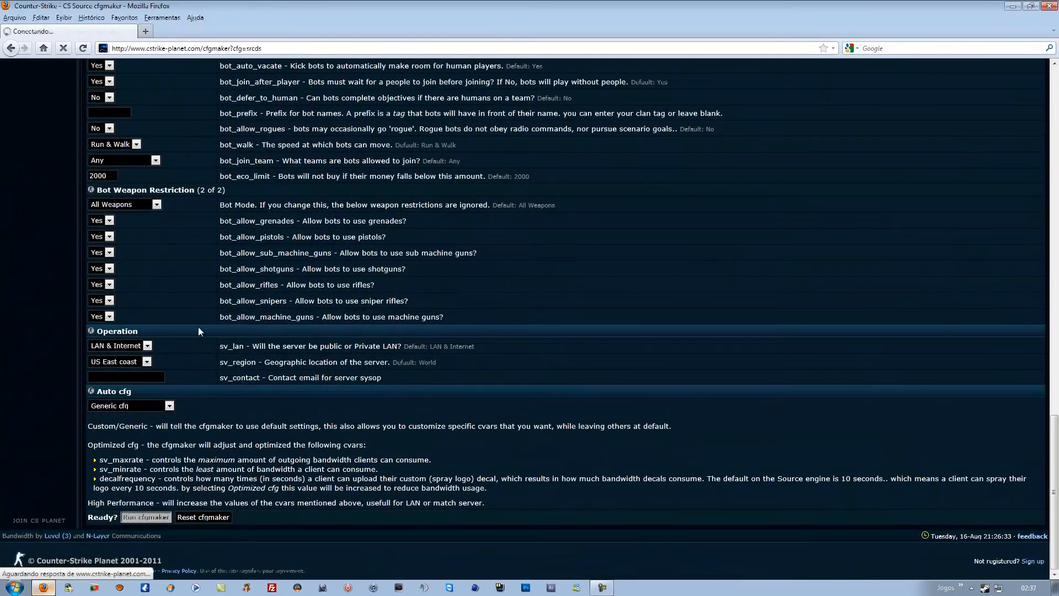
click(145, 516)
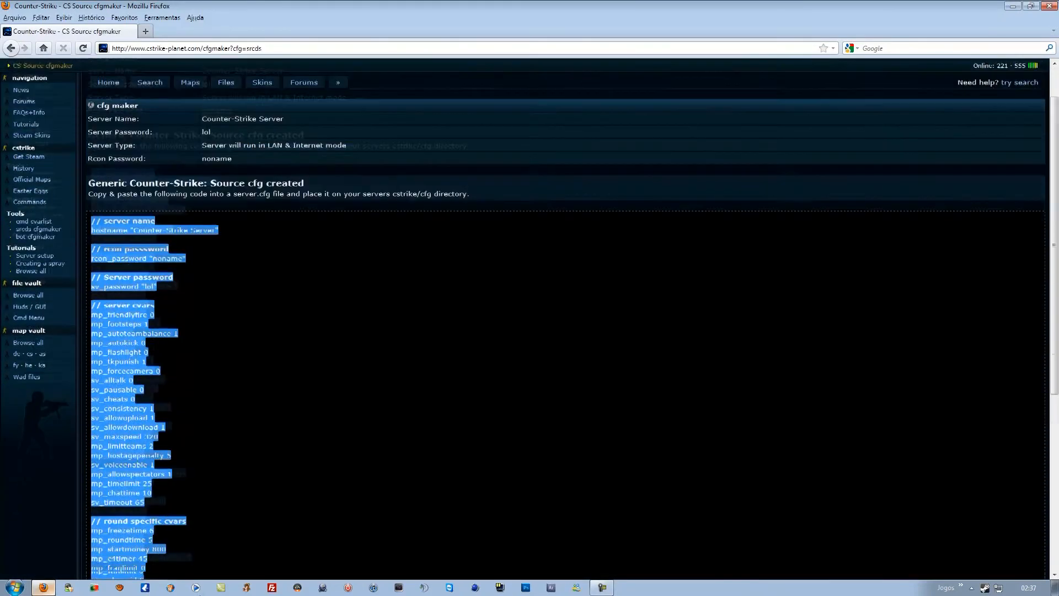
scroll(down, 3)
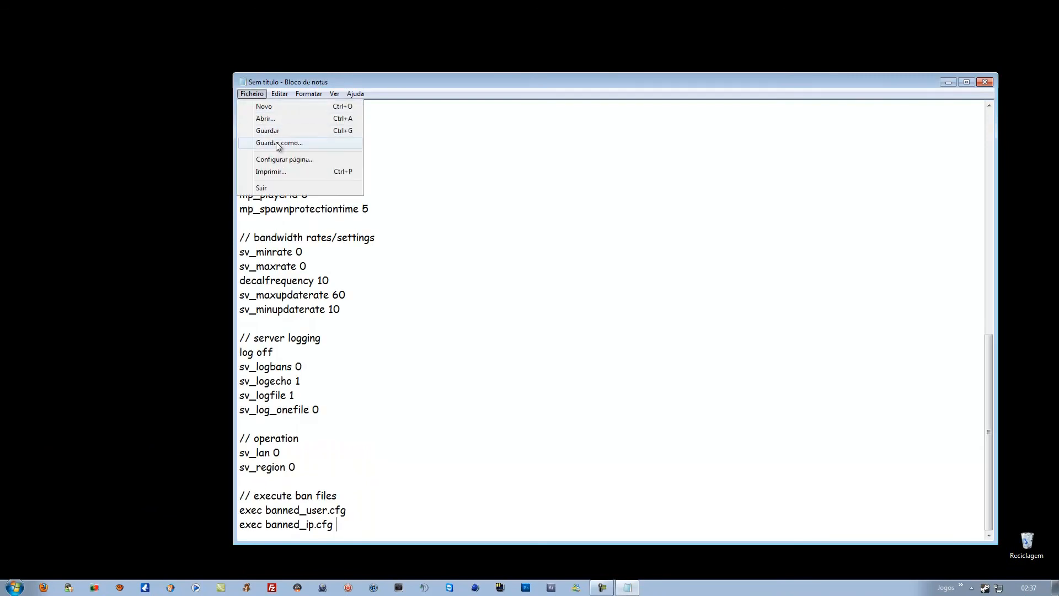
Step: Save the pasted settings as server.cfg (type All Files) in the cstrike\cfg folder
click(278, 142)
text(server.cfg)
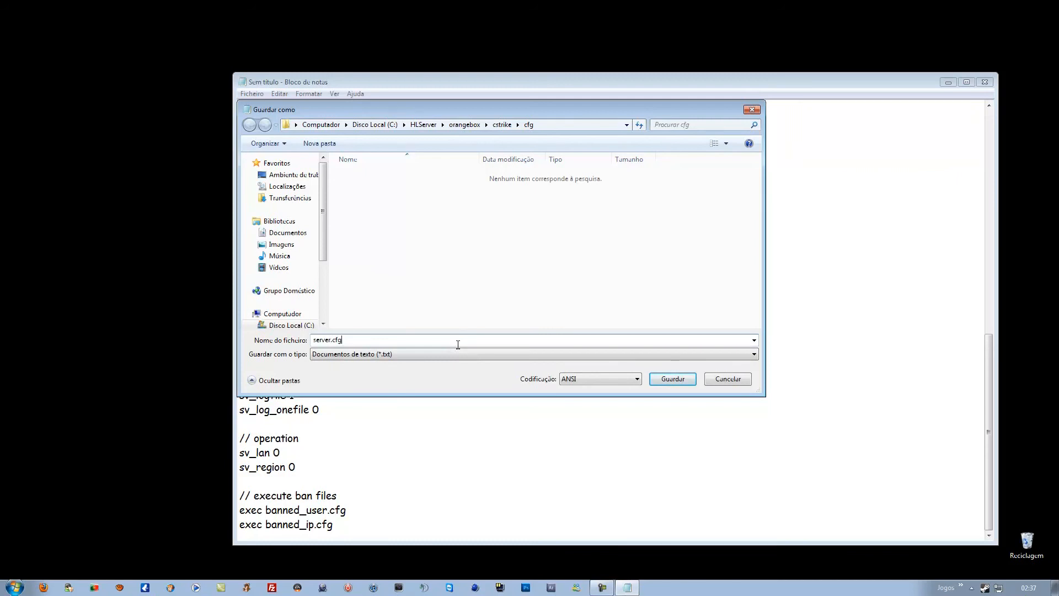
click(752, 354)
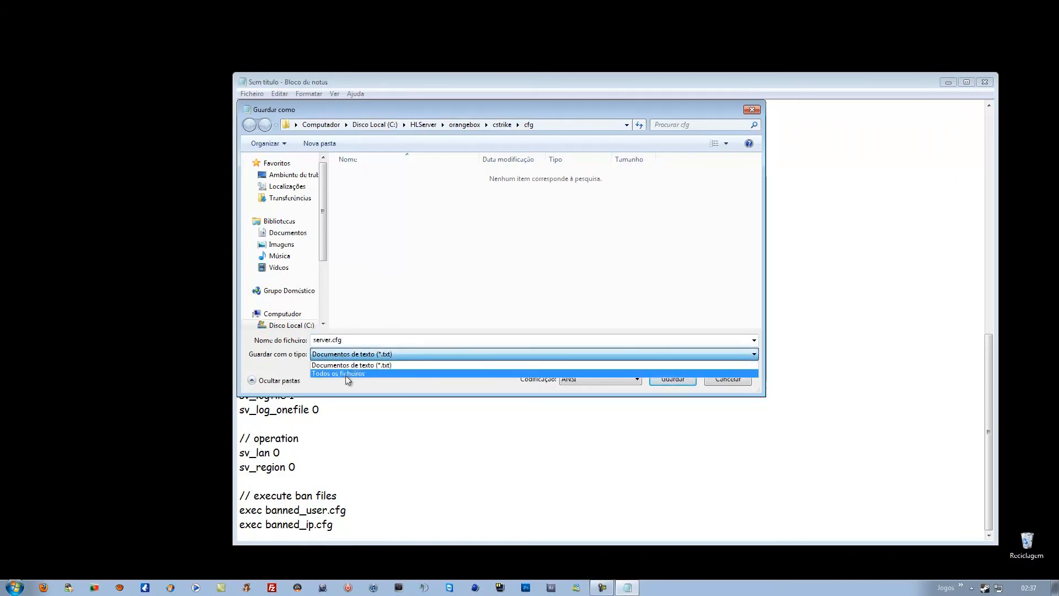
click(337, 373)
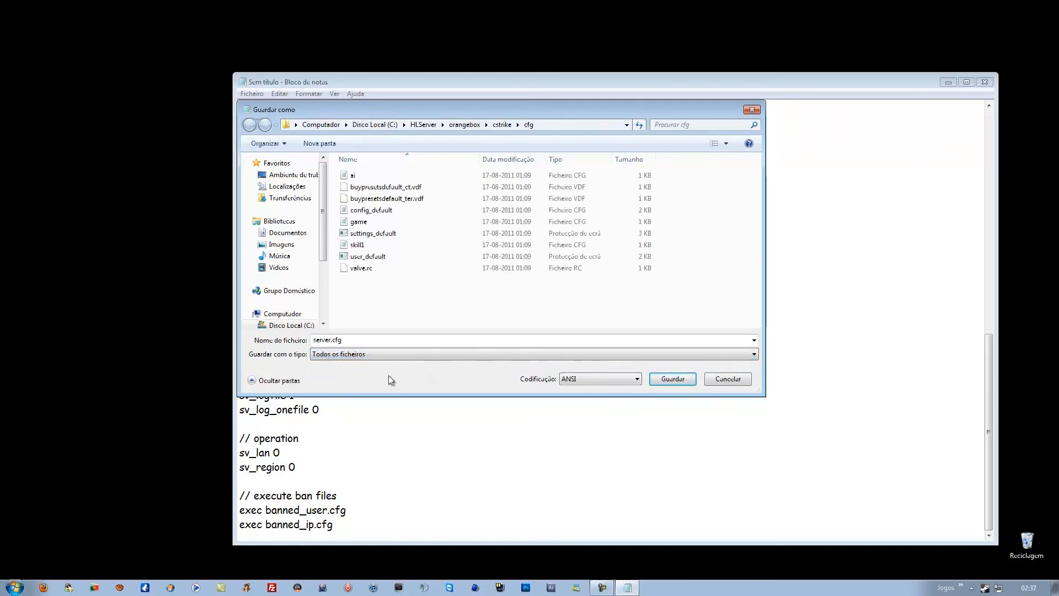
click(671, 379)
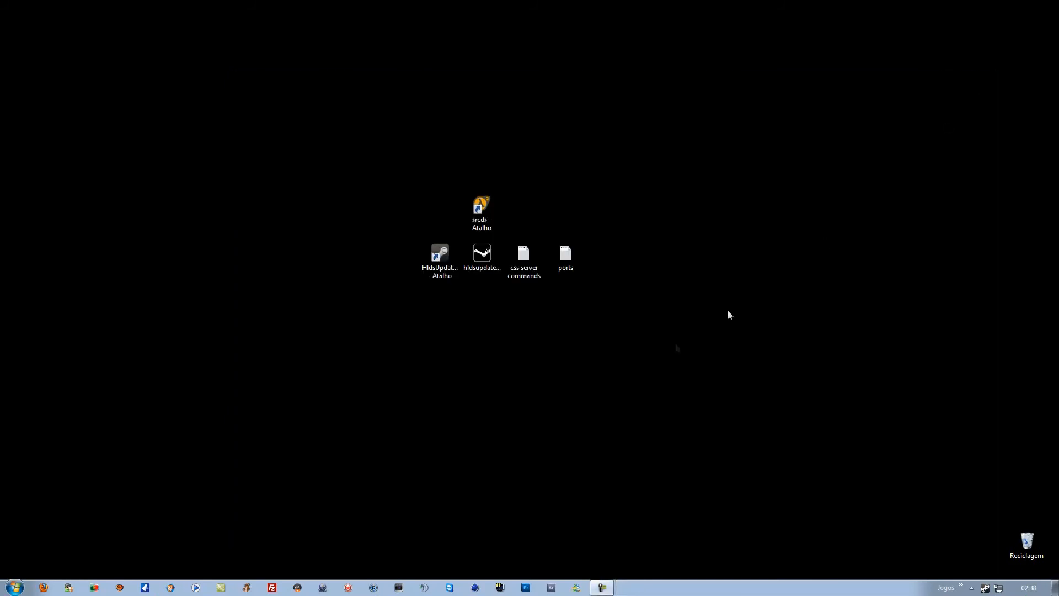
mouse_move(635, 341)
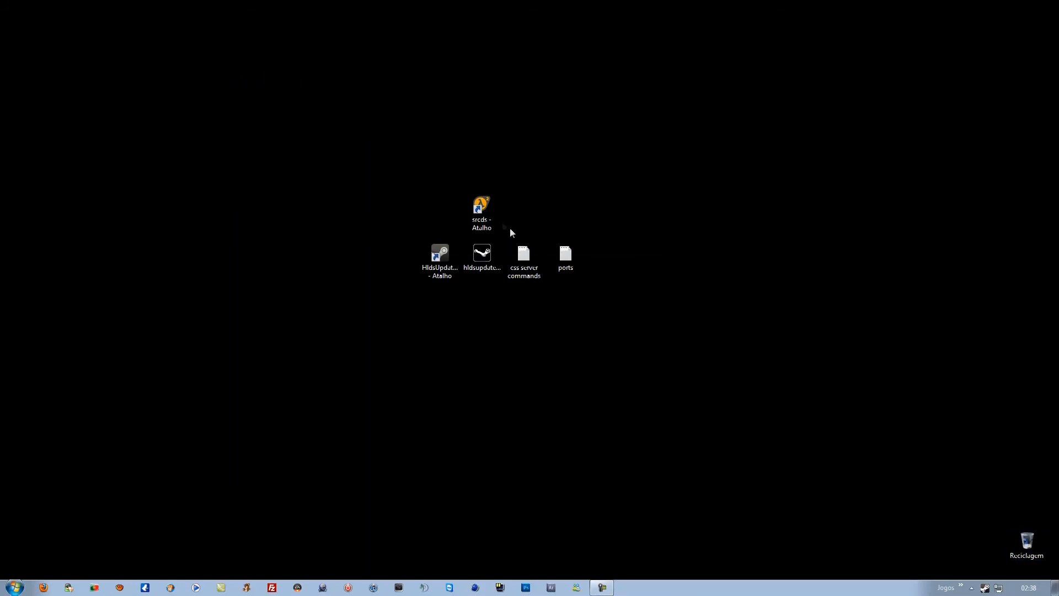
Step: Launch the dedicated server from the srcds desktop shortcut and refresh the desktop
double_click(481, 209)
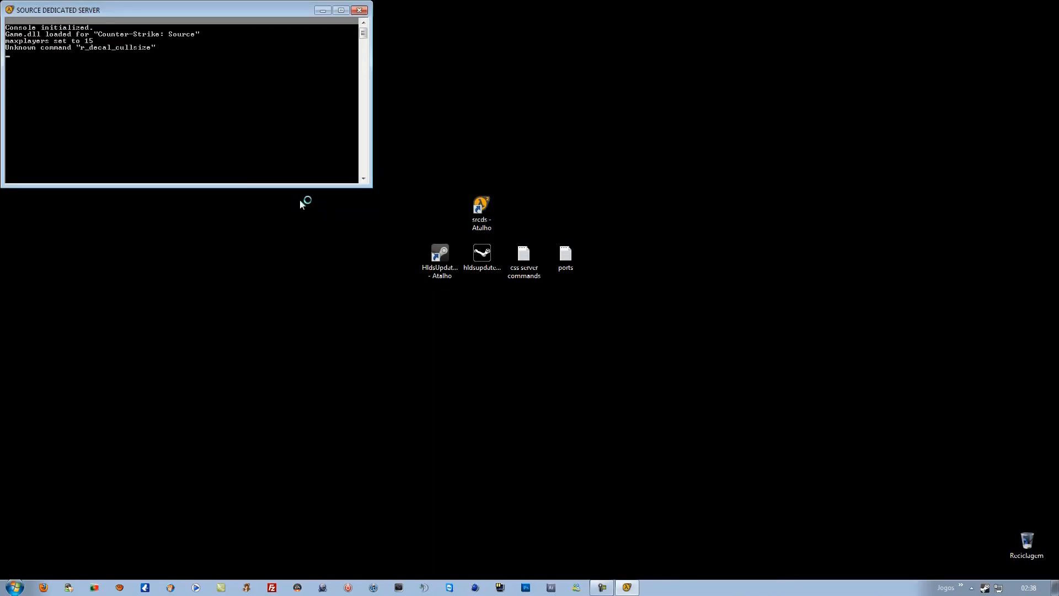
right_click(305, 203)
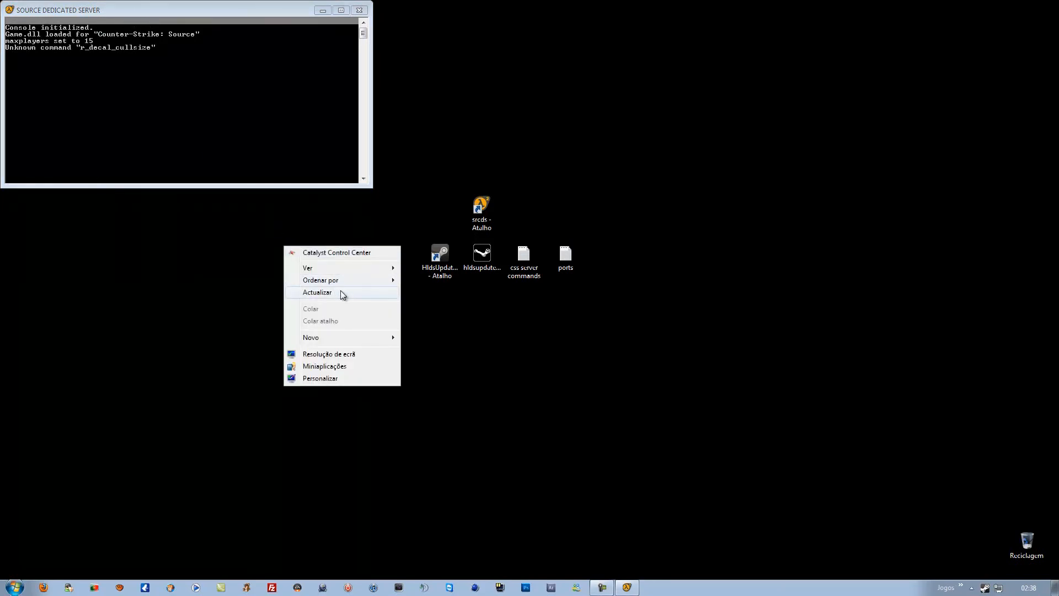
click(340, 304)
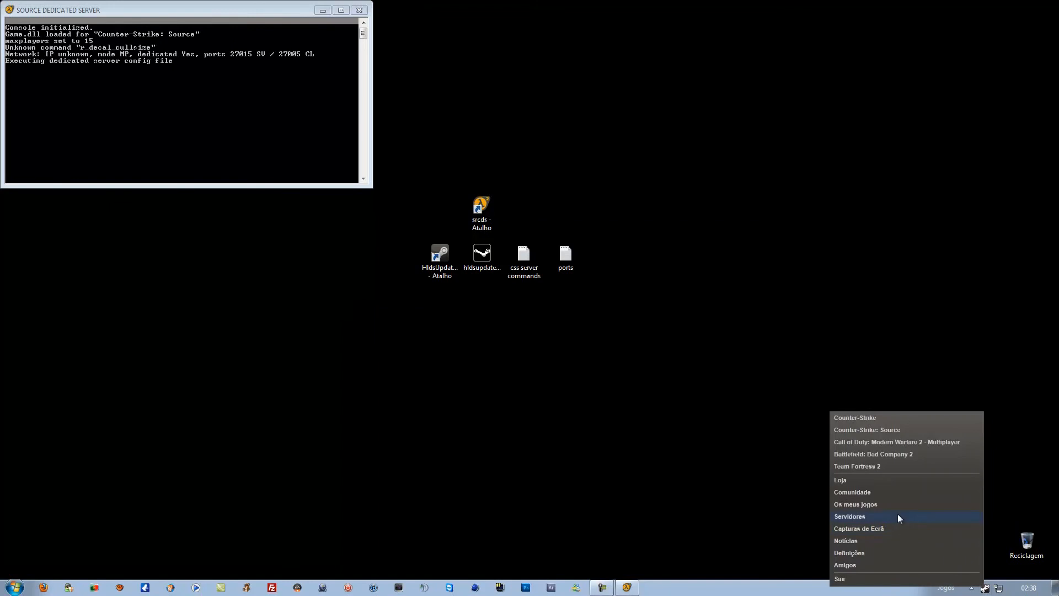
Step: Refresh Steam's LAN server list and check Favorites to find Counter-Strike Server on de_dust2, 0/15
click(849, 516)
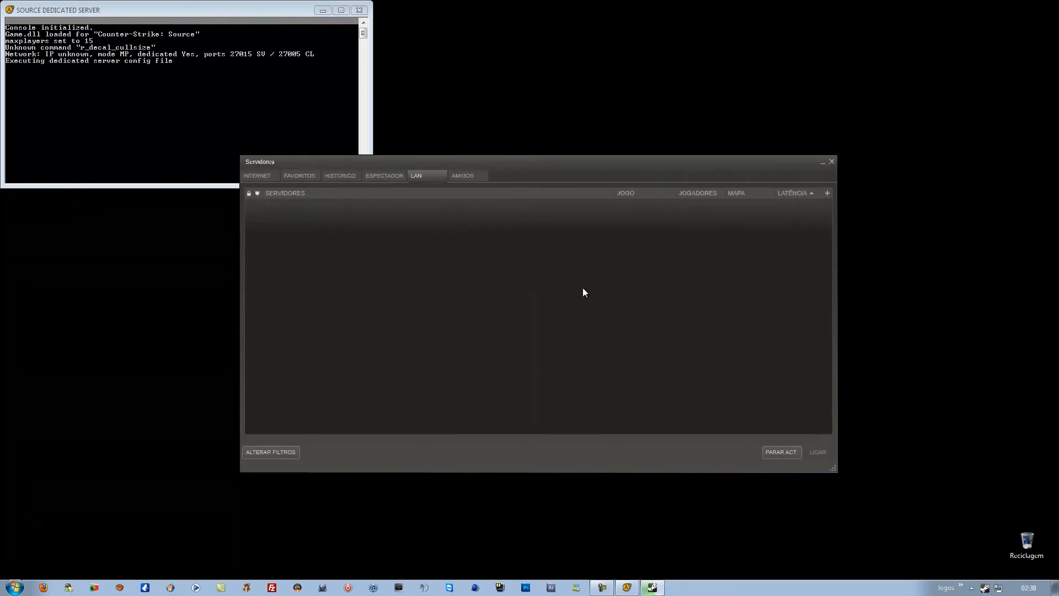
click(779, 452)
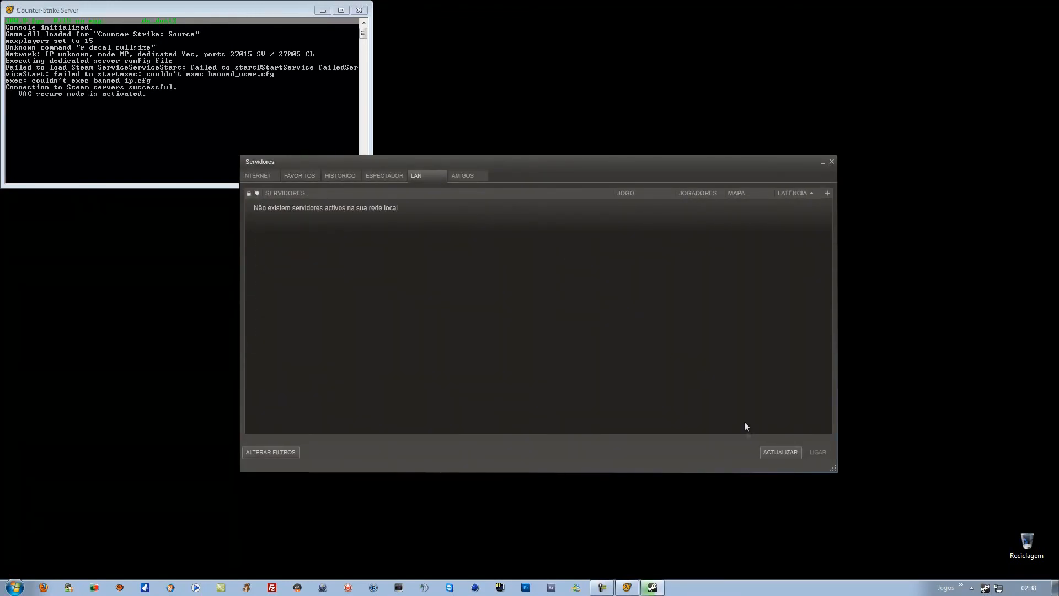
click(780, 451)
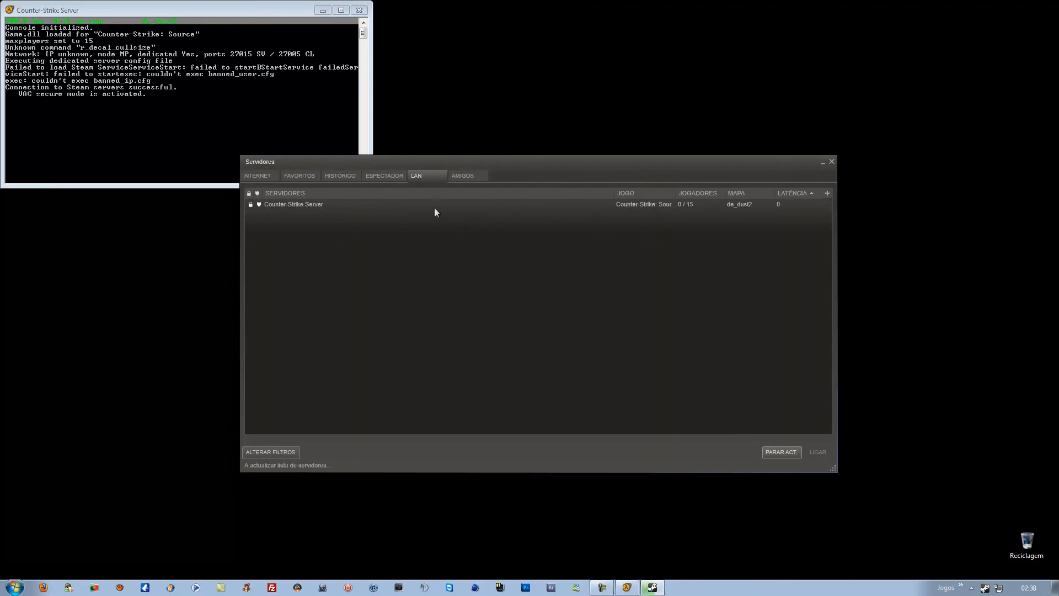
click(299, 176)
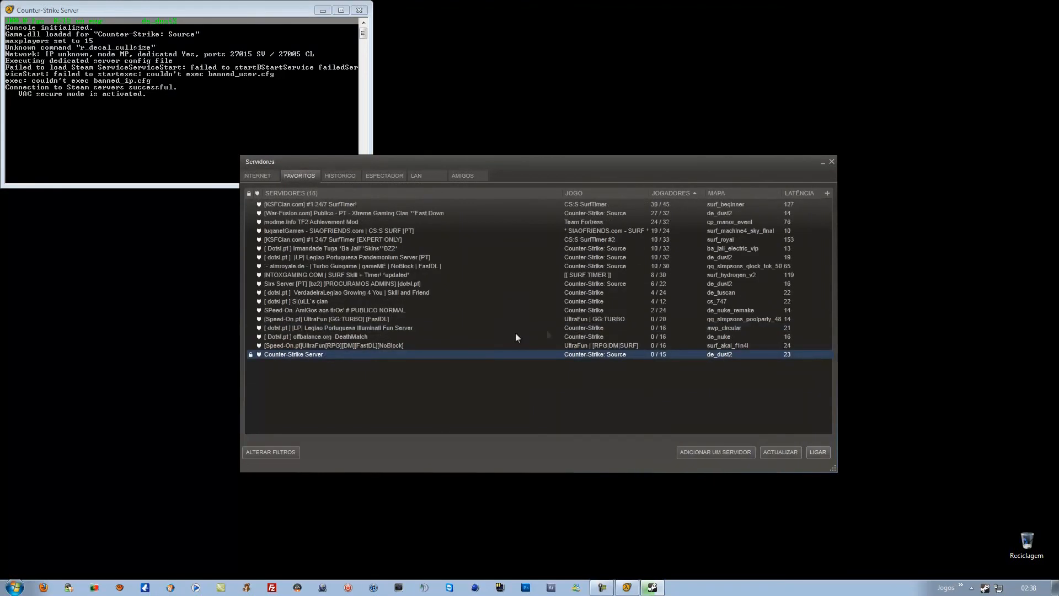
click(416, 176)
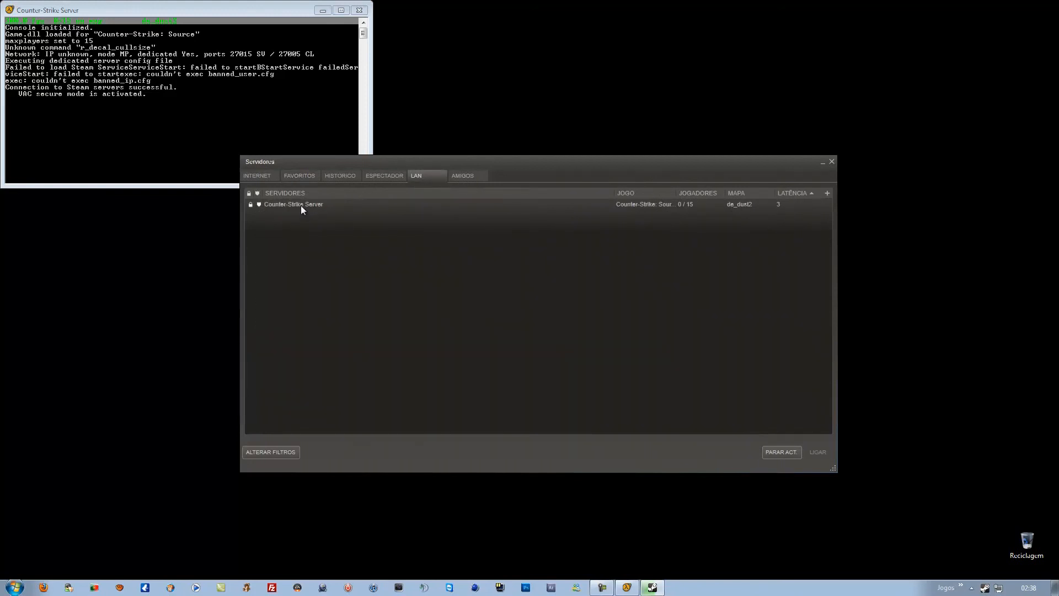
click(298, 176)
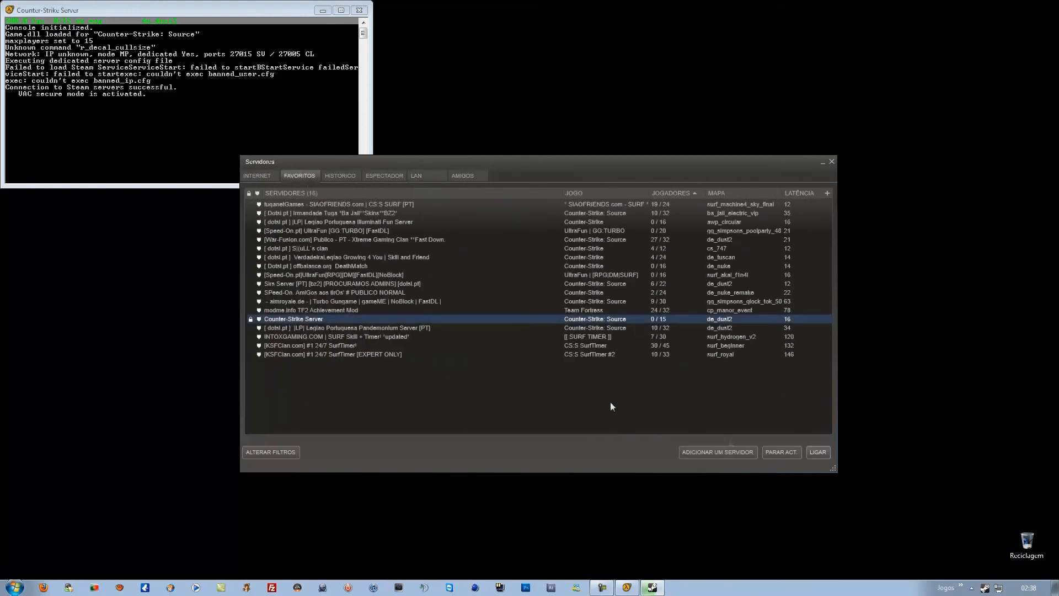